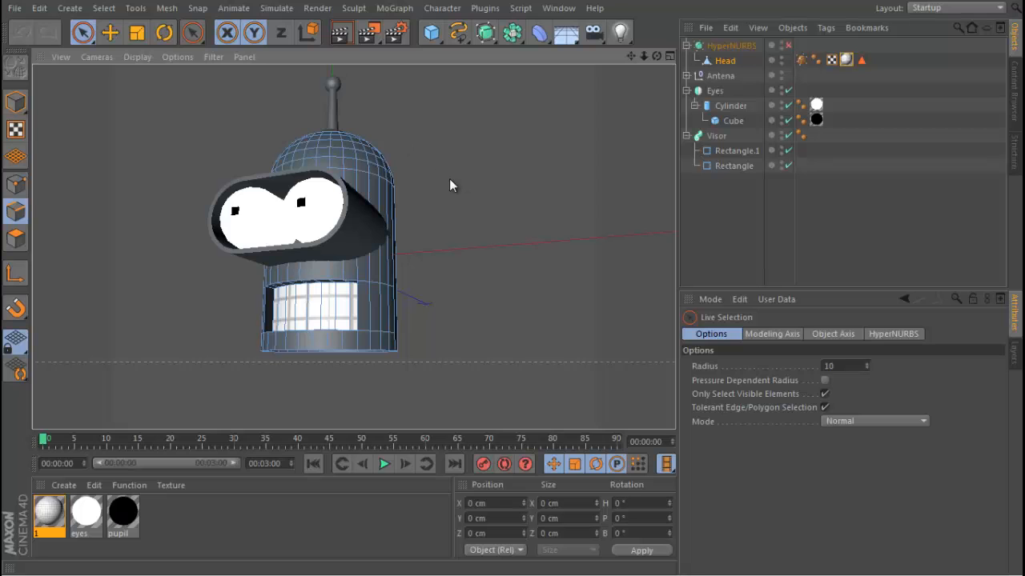
# Step: Activate point editing on the head mesh over the front reference drawing
pyautogui.click(15, 101)
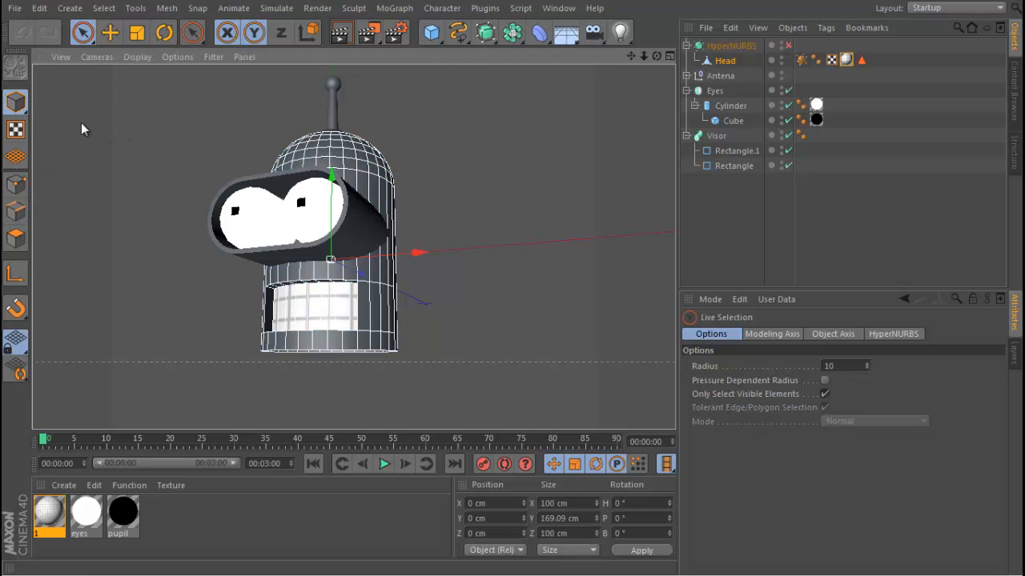
pyautogui.moveTo(297, 261)
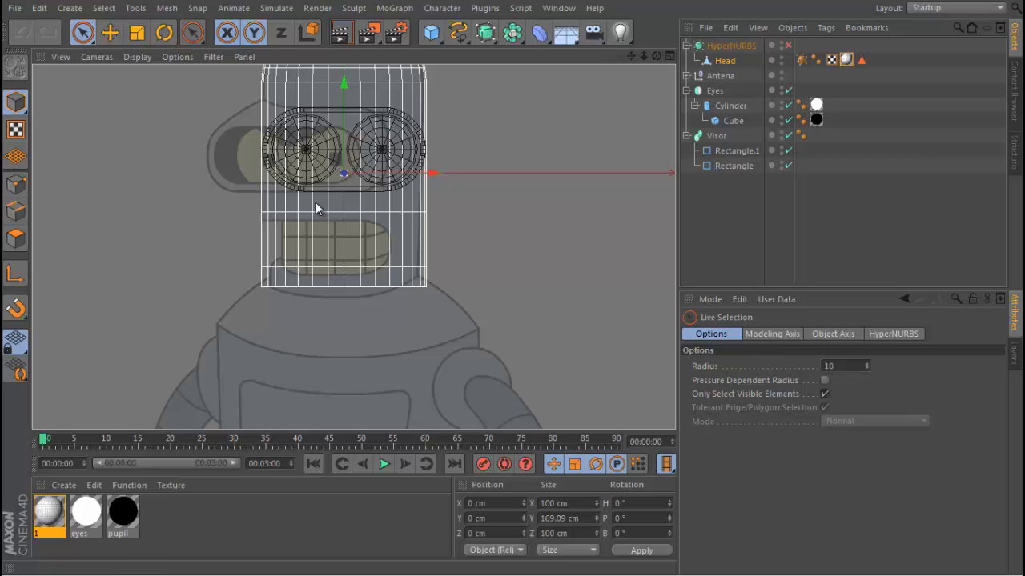
# Step: Box-select the head's bottom ring of points and pull it down to the body's neck line
pyautogui.click(109, 32)
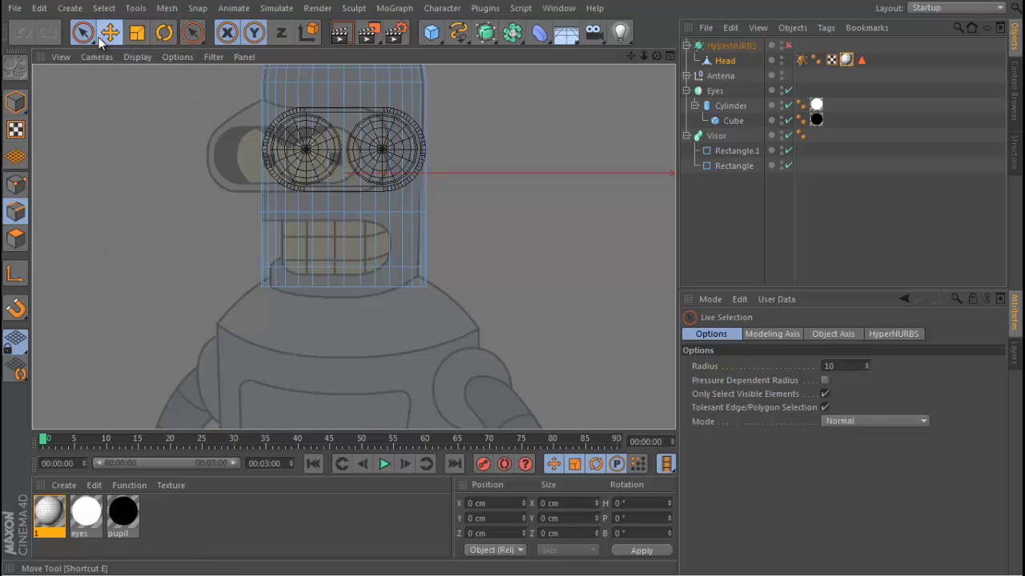
pyautogui.click(84, 32)
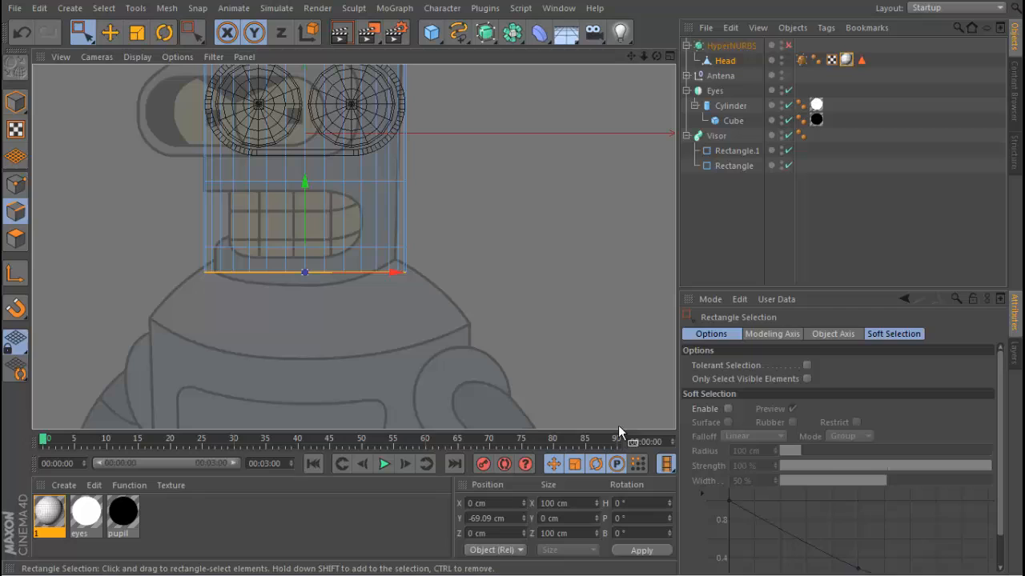
pyautogui.moveTo(781, 401)
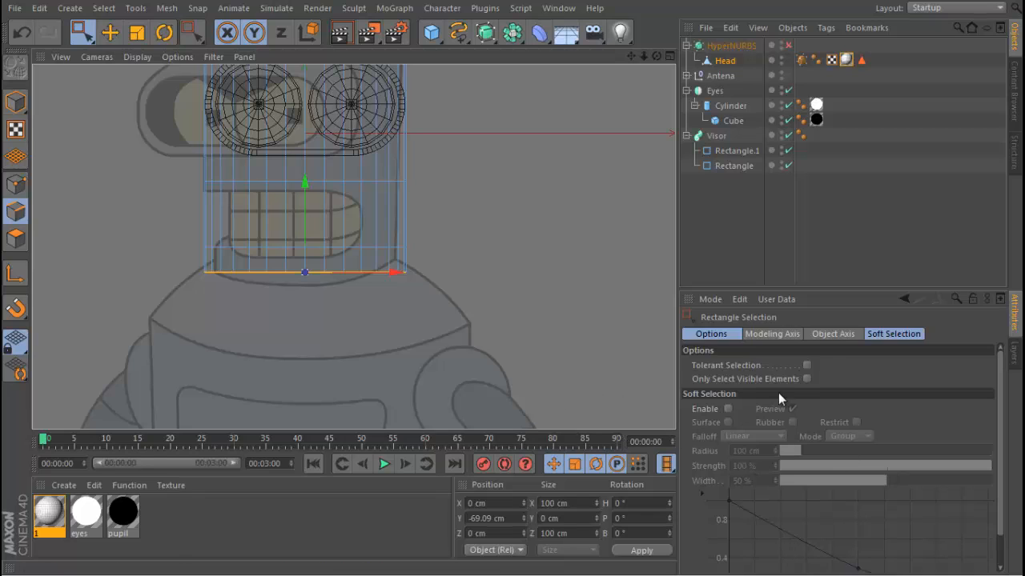
pyautogui.moveTo(572, 338)
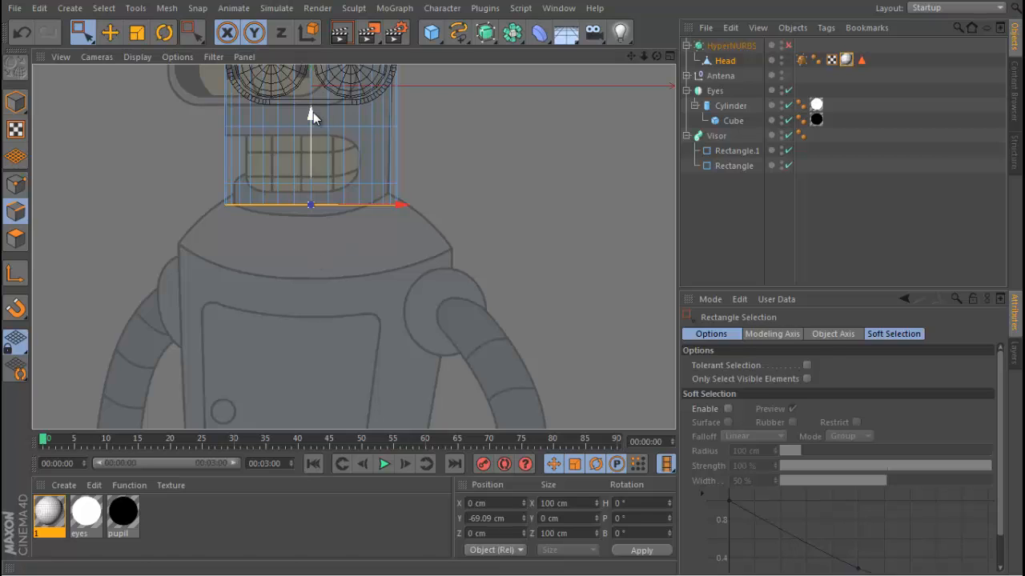
pyautogui.moveTo(310, 112); pyautogui.dragTo(310, 156)
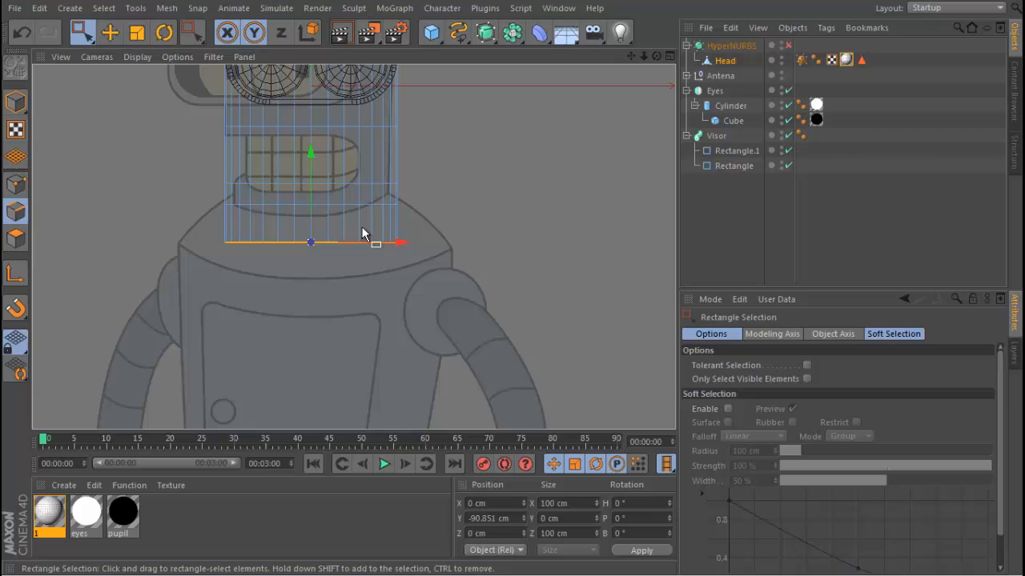
# Step: Scale the bottom ring outward to shoulder width
pyautogui.click(136, 32)
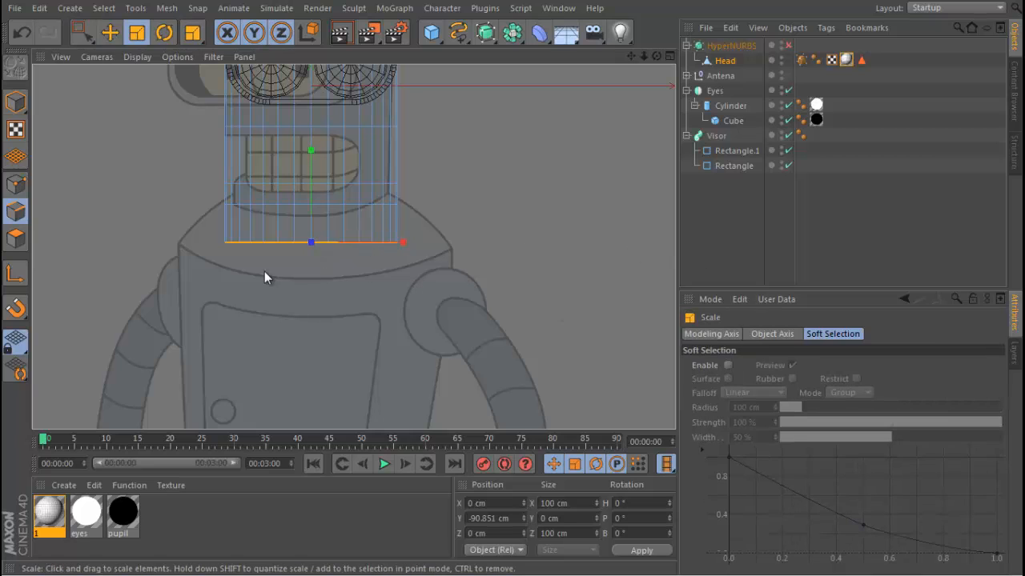
pyautogui.moveTo(402, 242); pyautogui.dragTo(440, 242)
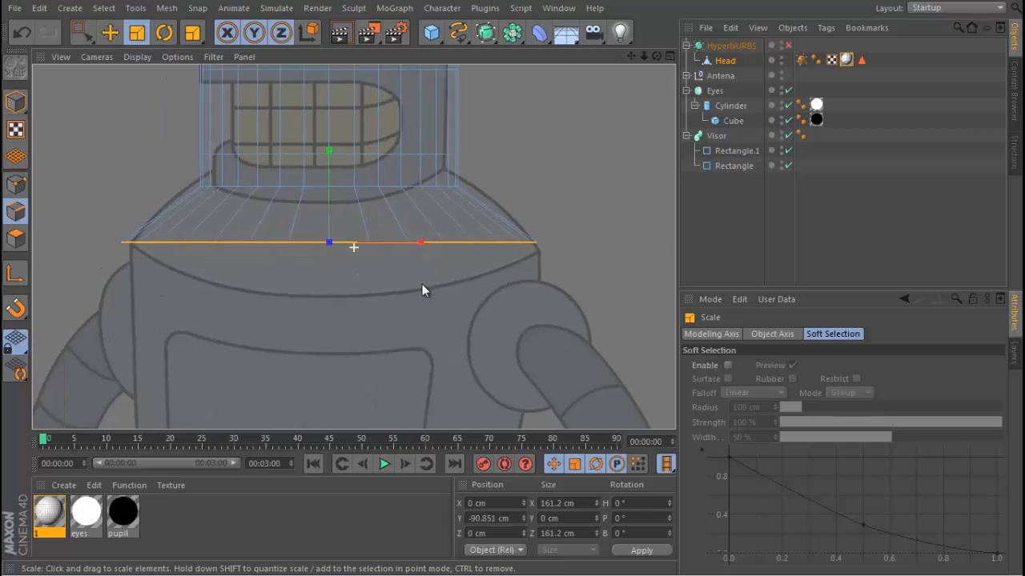
pyautogui.click(82, 32)
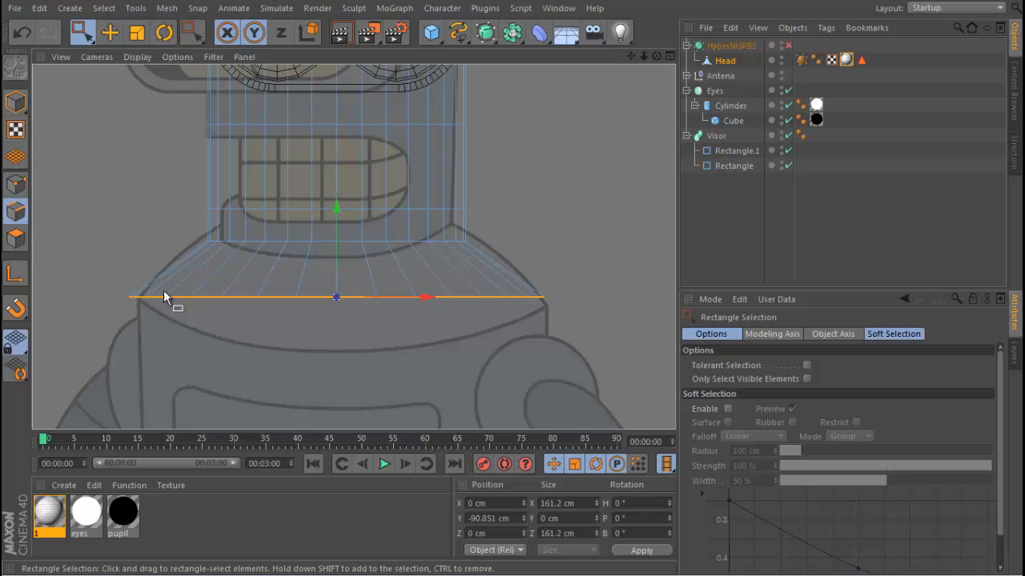
pyautogui.moveTo(160, 307)
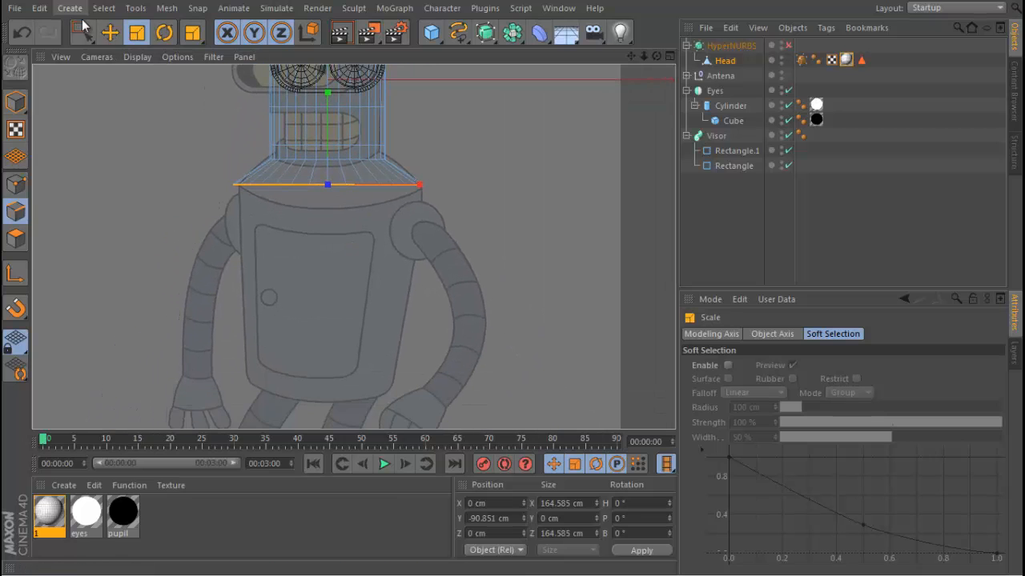
# Step: Extend the ring down to the body's base and narrow it into the tapered torso
pyautogui.click(84, 32)
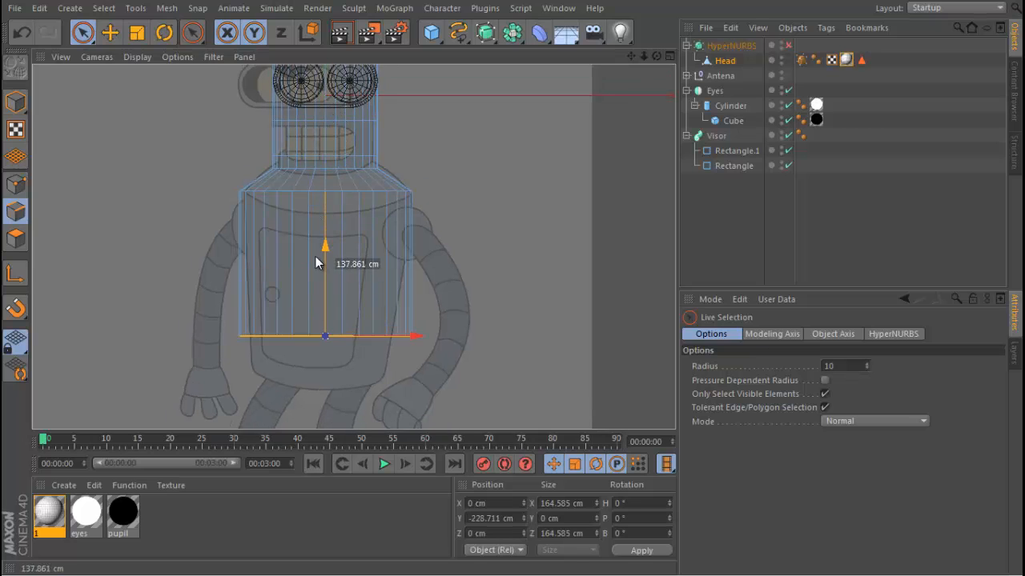
pyautogui.moveTo(325, 244); pyautogui.dragTo(325, 280)
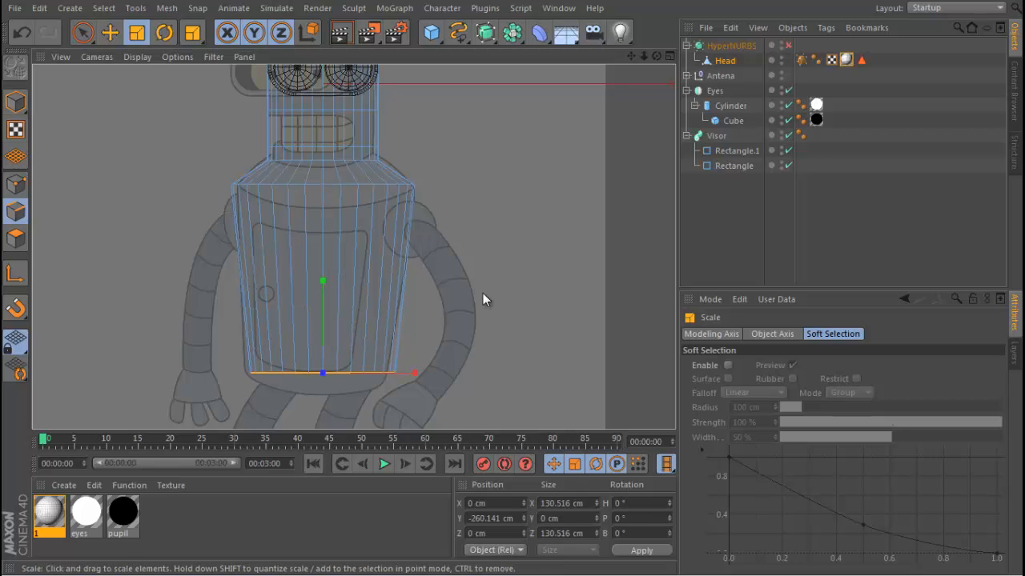
pyautogui.click(83, 32)
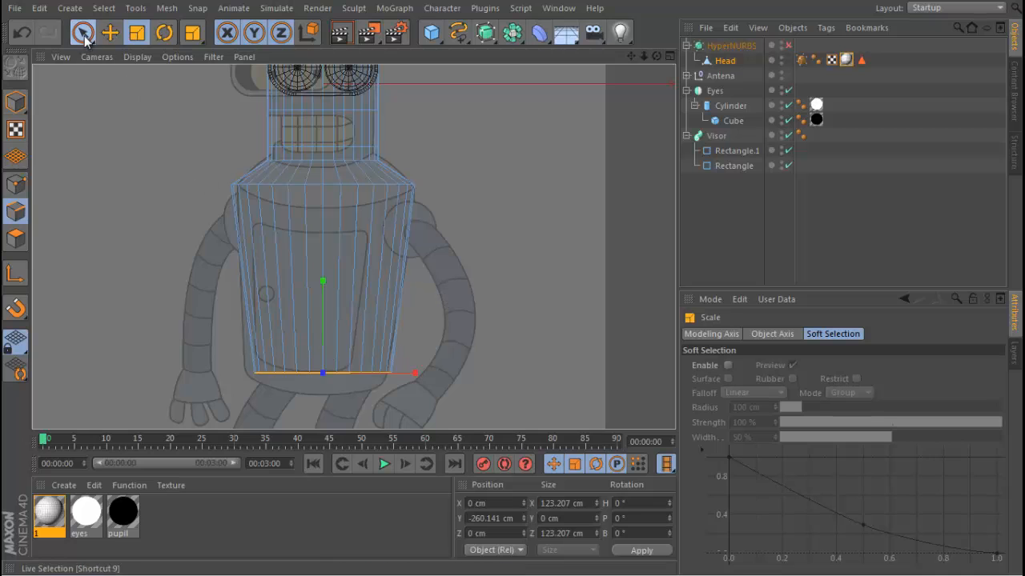
# Step: Cut extra edge loops across the body near the shoulders and base with the Knife in Line mode
pyautogui.click(84, 32)
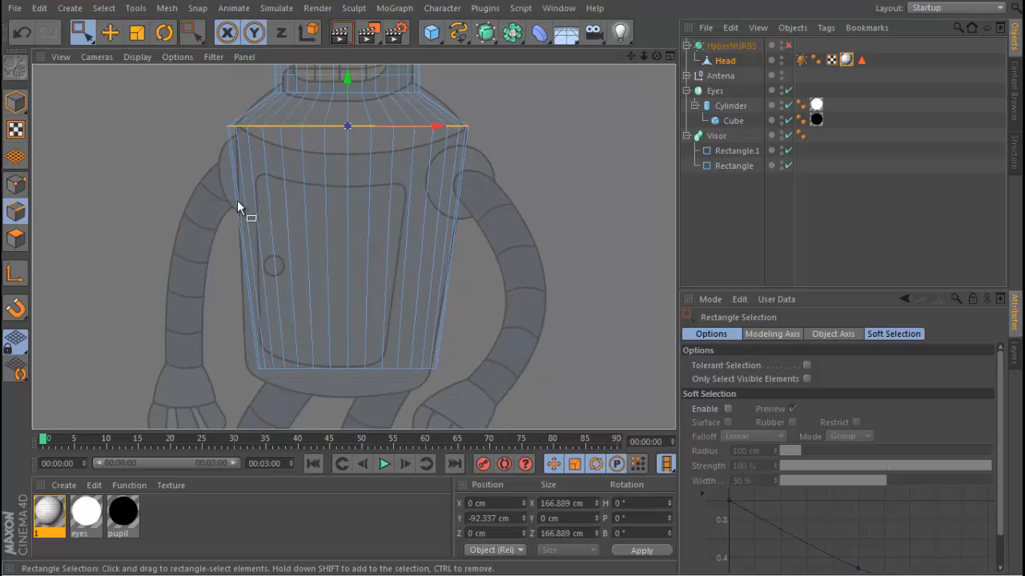
pyautogui.moveTo(357, 334)
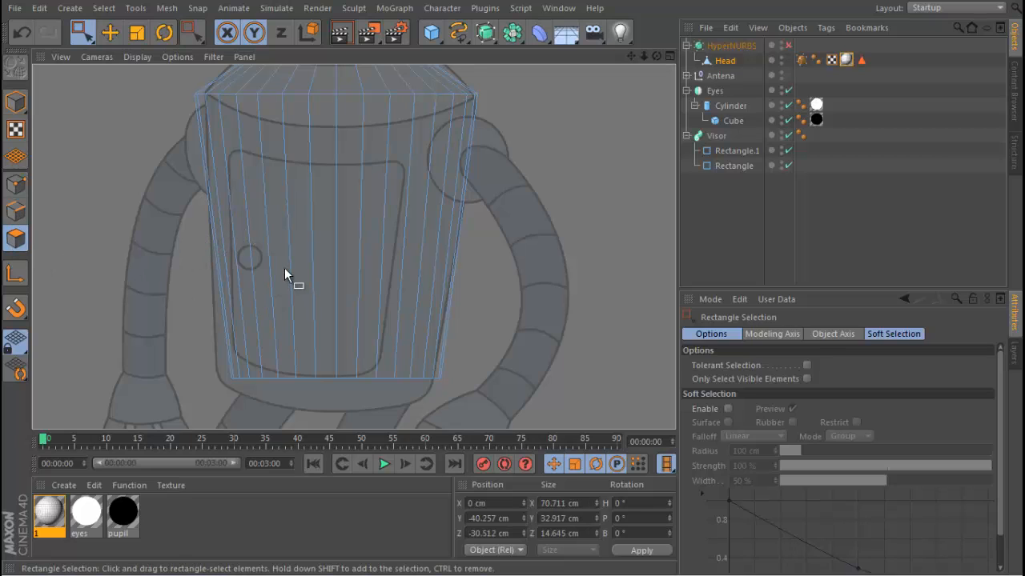
pyautogui.moveTo(313, 271)
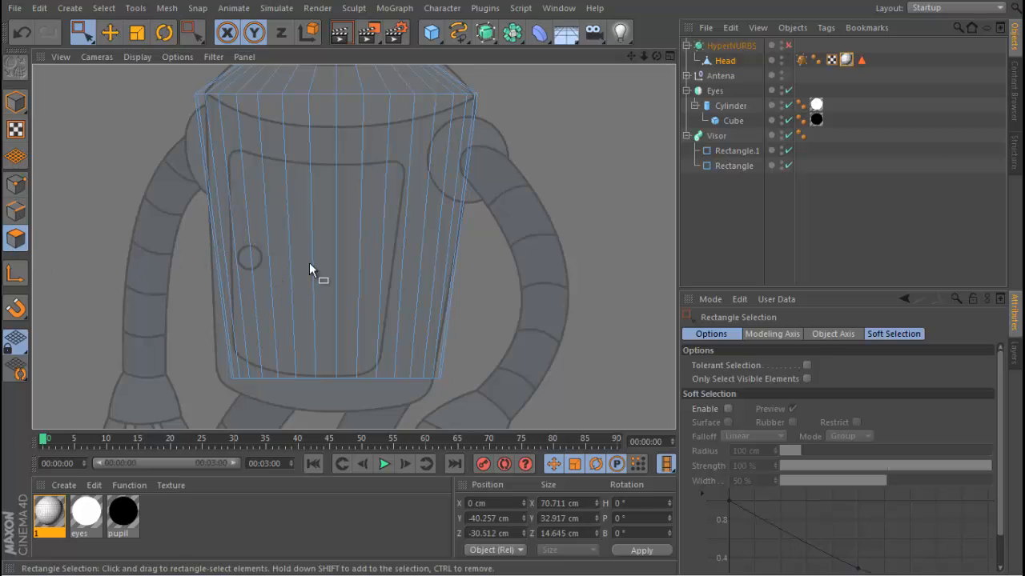
pyautogui.moveTo(242, 135)
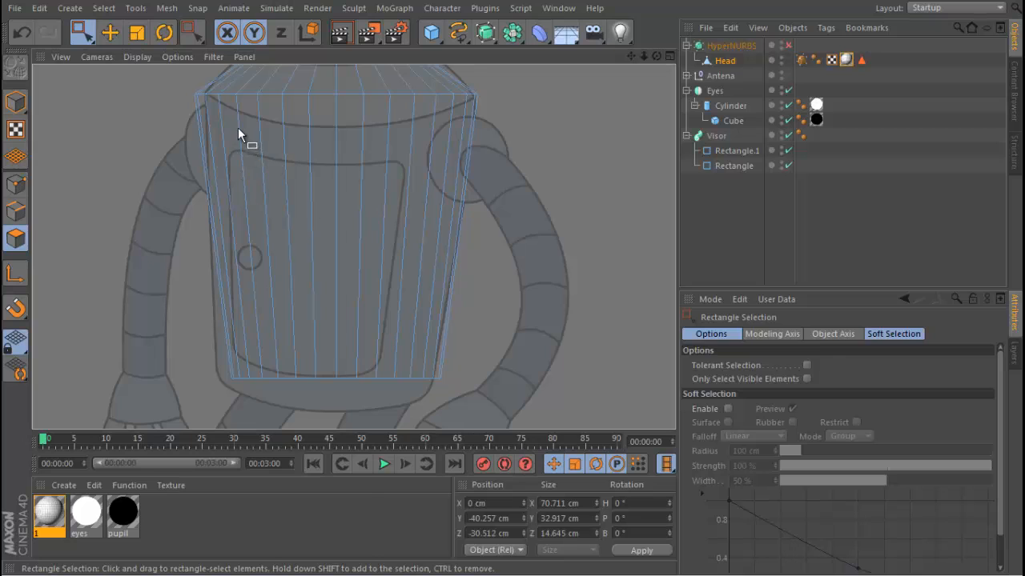
pyautogui.rightClick(244, 134)
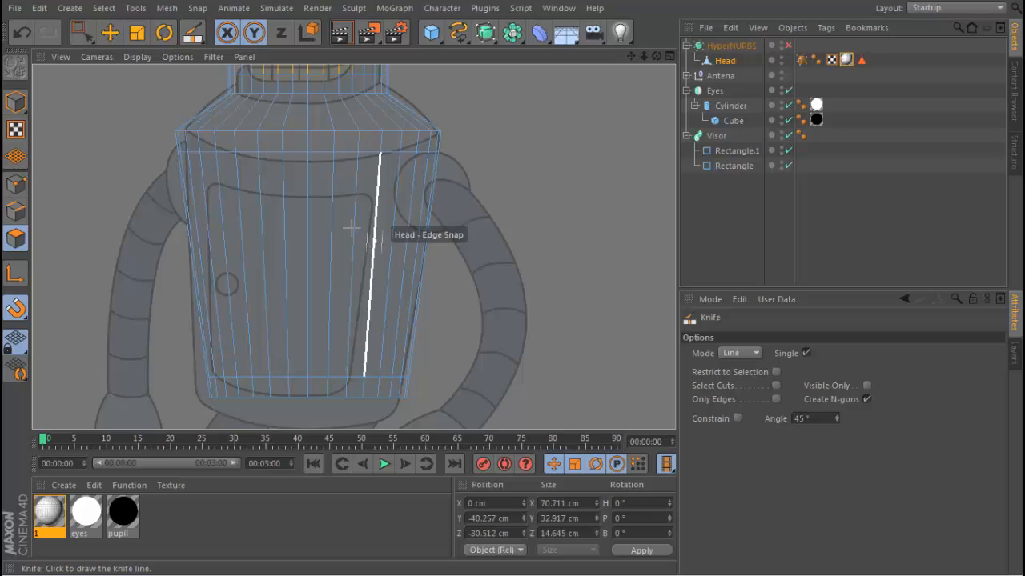
pyautogui.click(82, 32)
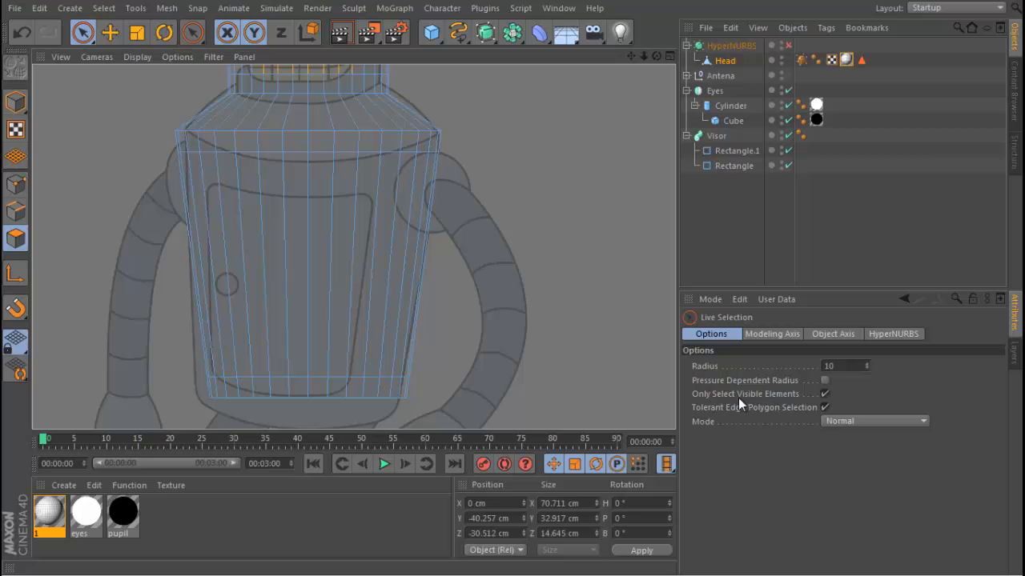
# Step: Select the front chest panel polygons with Live Selection, ready for the hatch
pyautogui.click(824, 393)
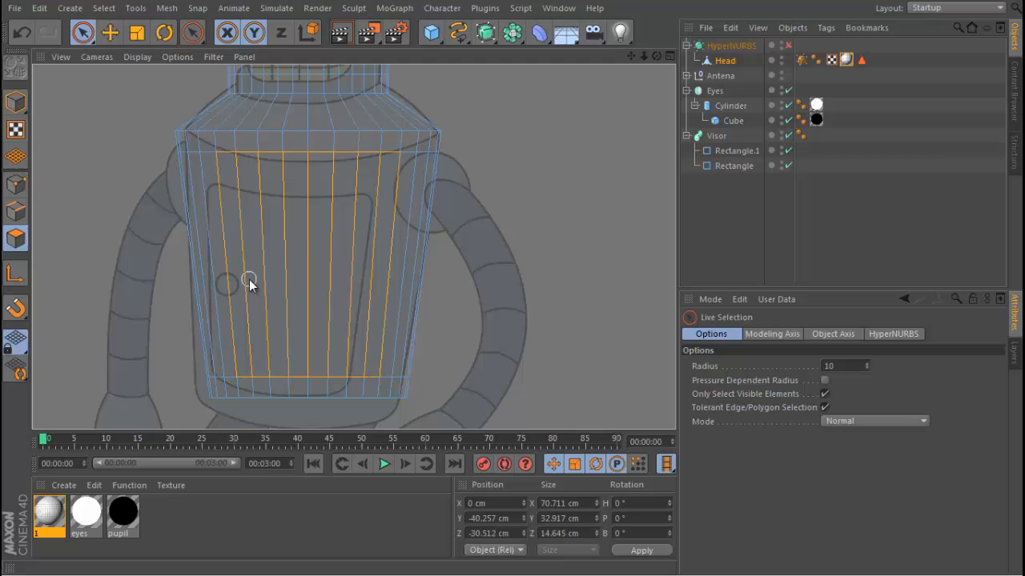
pyautogui.click(308, 233)
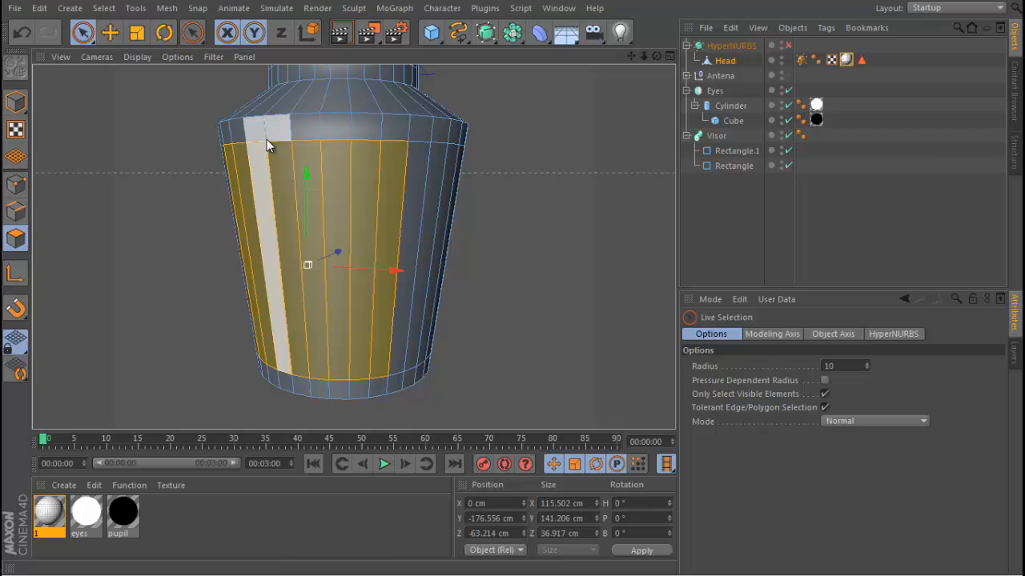
pyautogui.rightClick(268, 144)
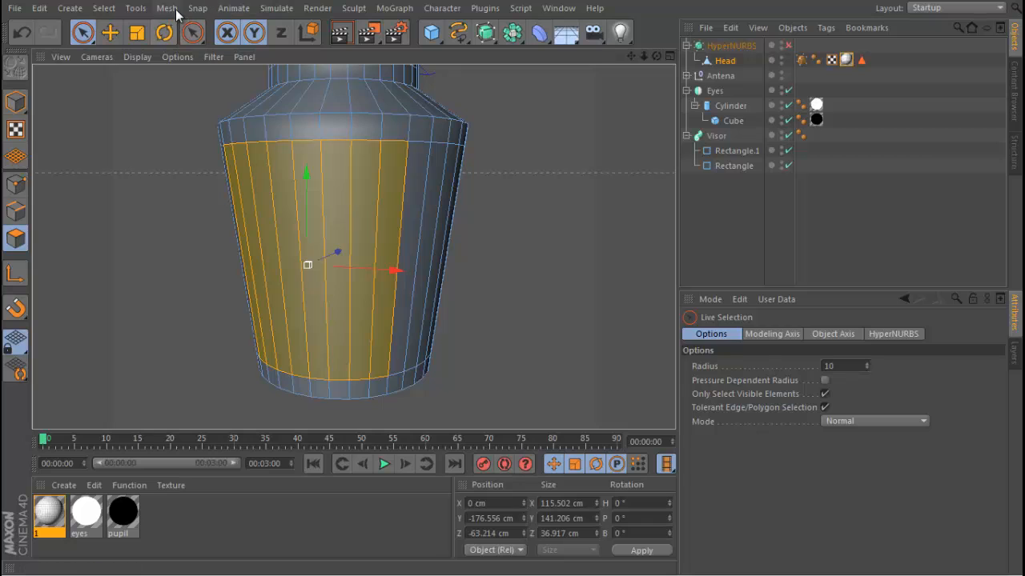
# Step: Split the selected chest strip into its own object via Mesh > Commands > Split and select it
pyautogui.click(166, 8)
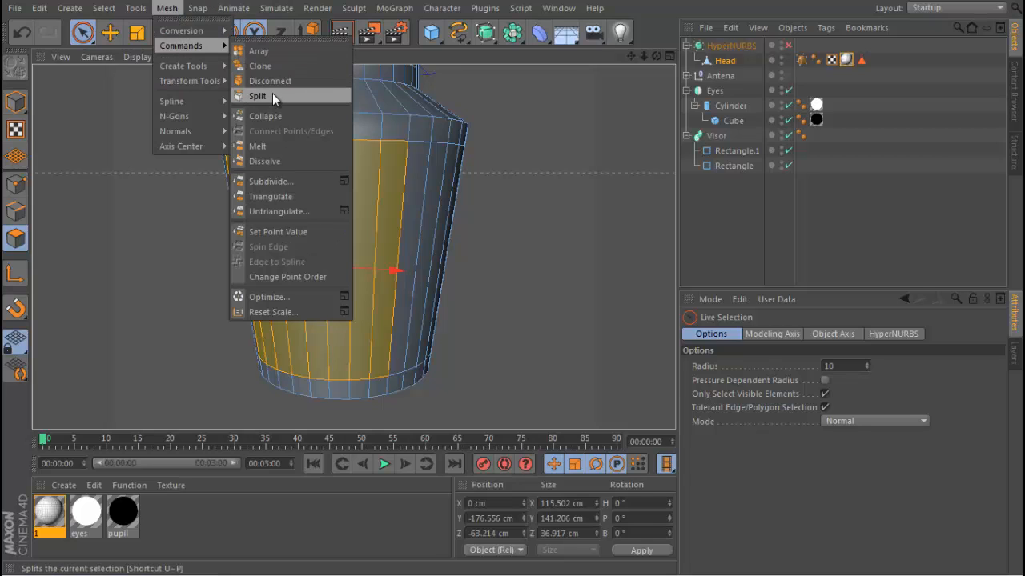
pyautogui.click(258, 96)
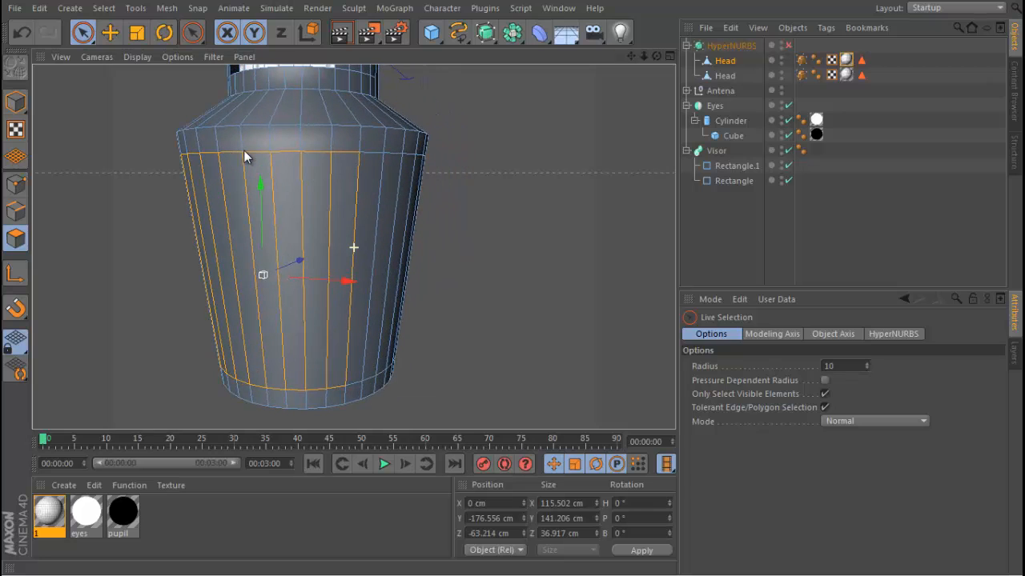
pyautogui.click(244, 156)
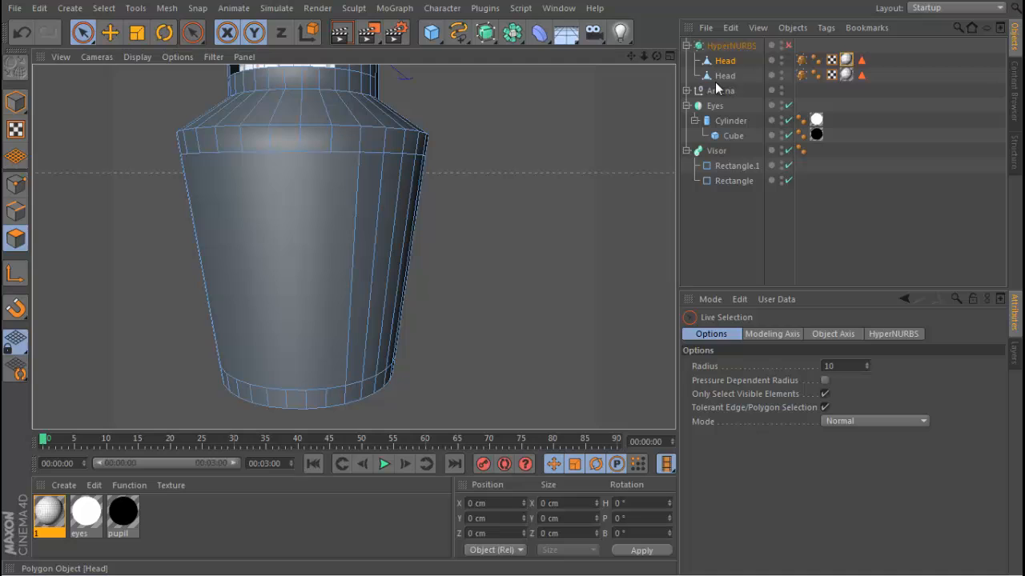
pyautogui.click(725, 75)
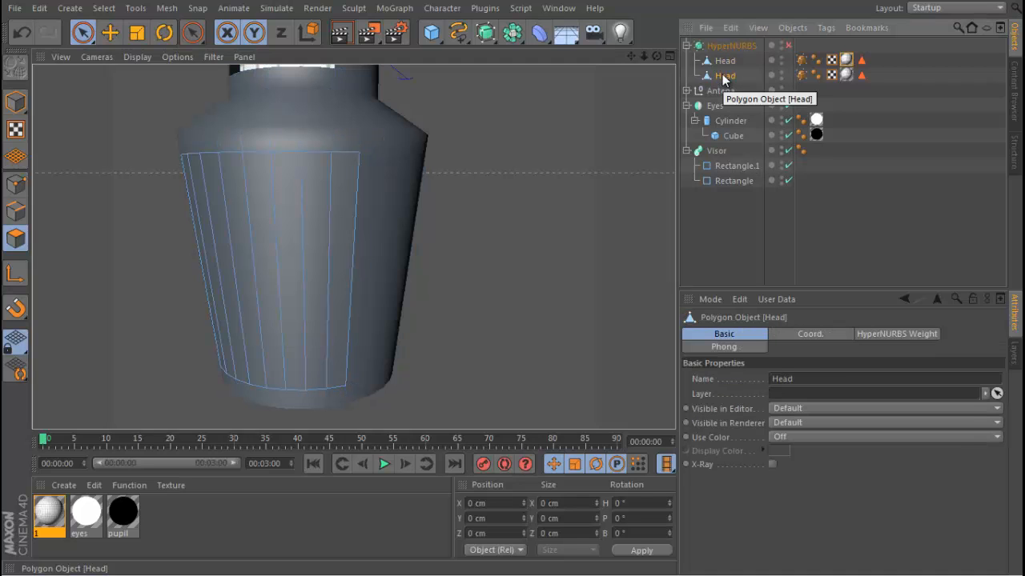
pyautogui.moveTo(777, 83)
pyautogui.write('Bod')
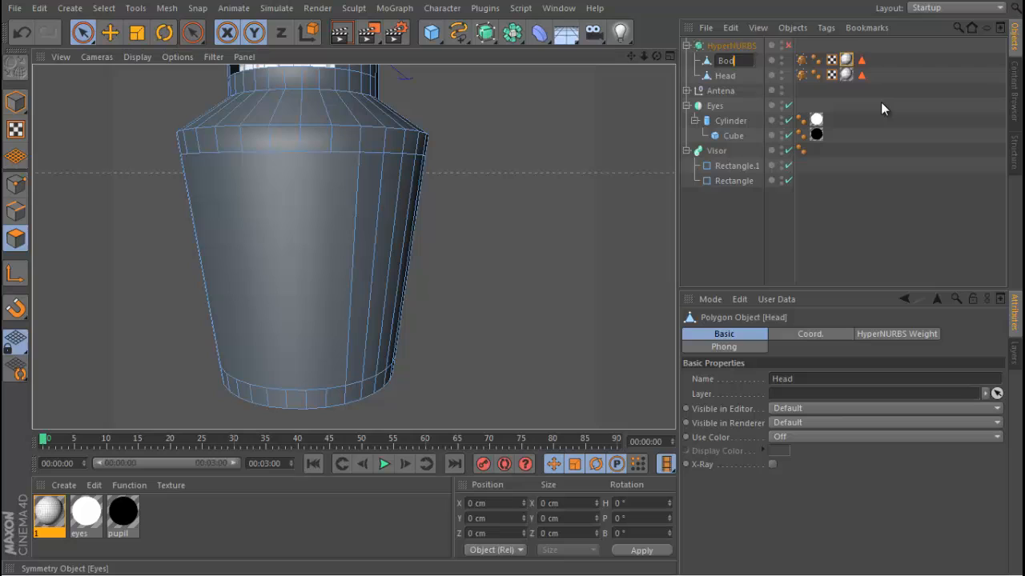
# Step: Rename the split-off strip 'Hatch' and nest it under Body
pyautogui.click(727, 75)
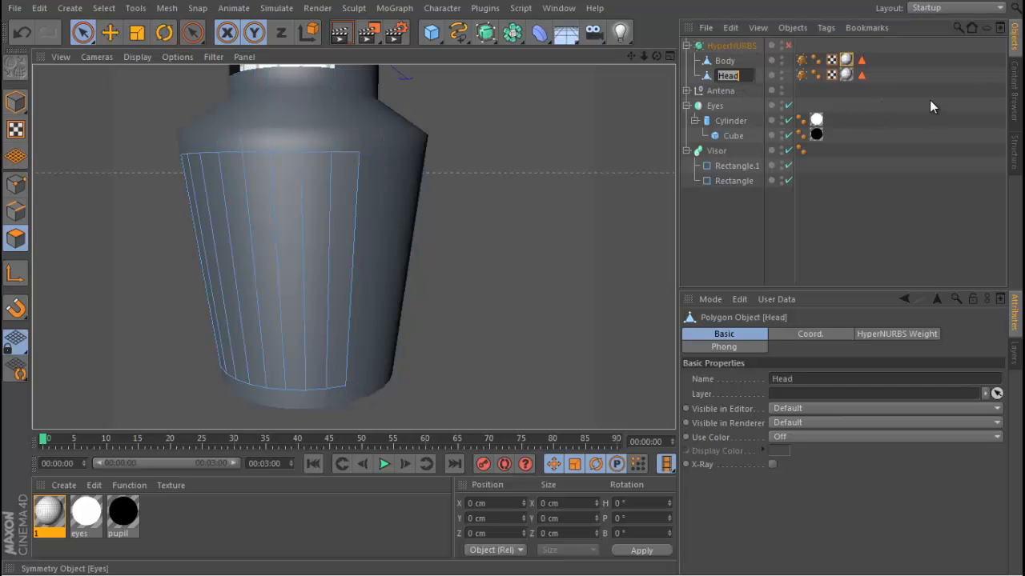
pyautogui.write('Hatch')
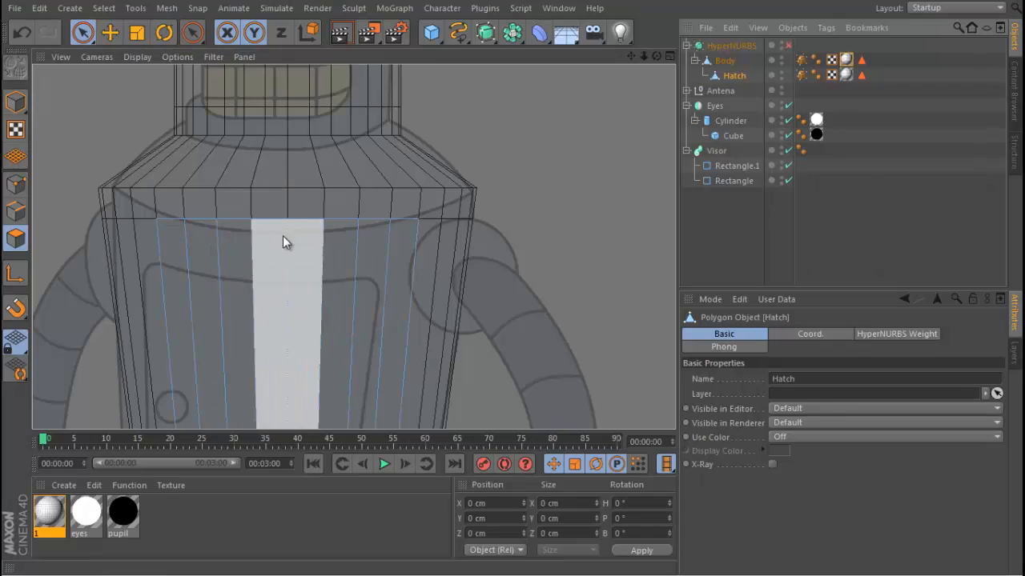
# Step: Enable the HyperNURBS and maximize a viewport to inspect the smoothed mesh
pyautogui.click(724, 61)
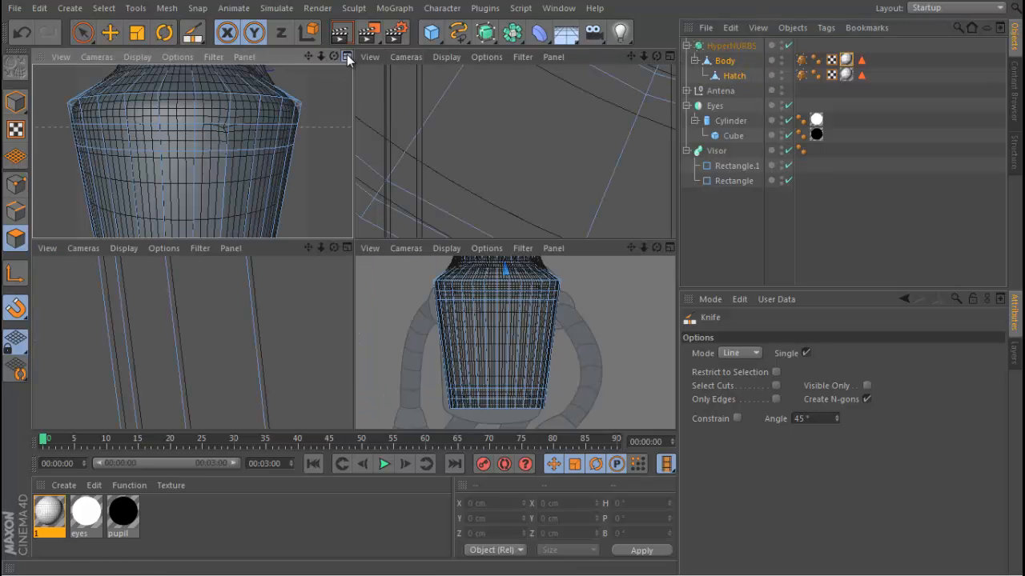
pyautogui.click(347, 57)
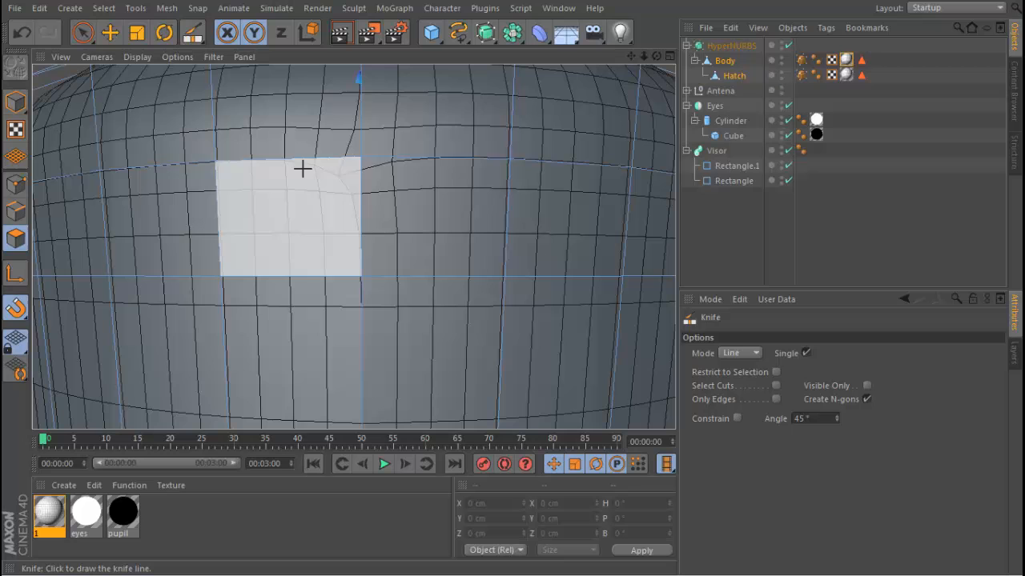
pyautogui.moveTo(333, 165)
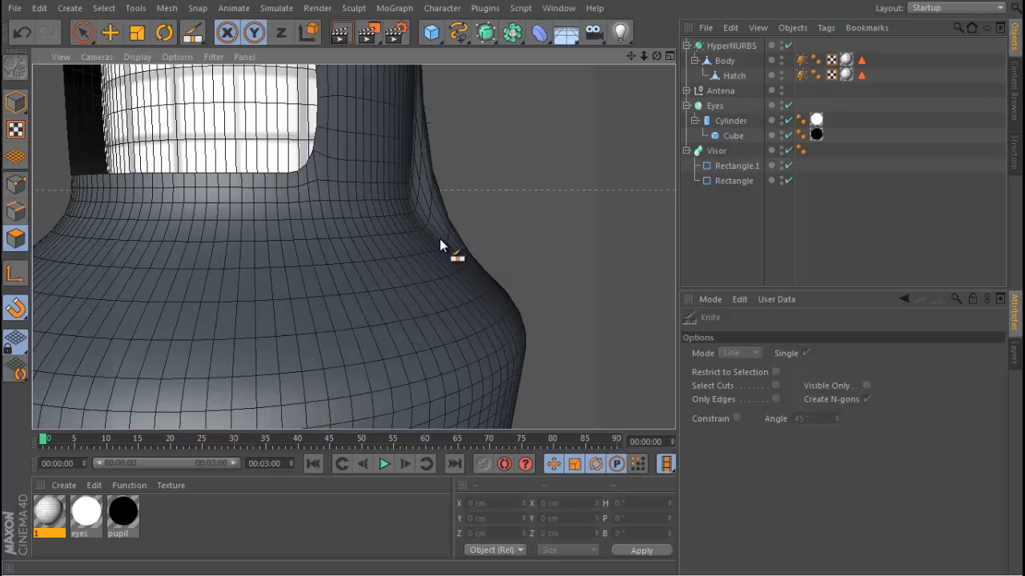
pyautogui.click(724, 61)
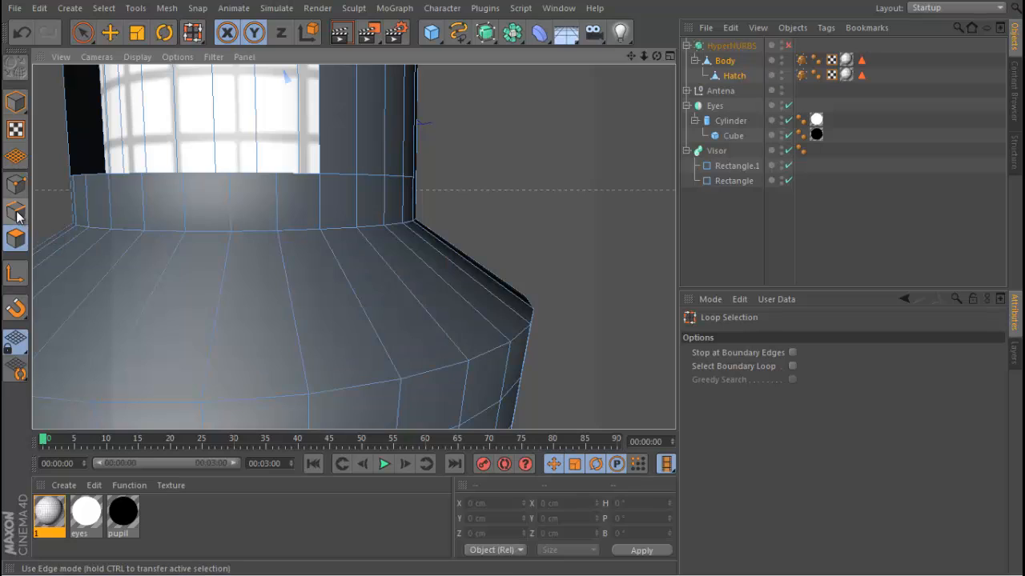
# Step: Break Phong on the shoulder edge loop with 25° angle limit and edge breaks for a sharp crease
pyautogui.click(197, 233)
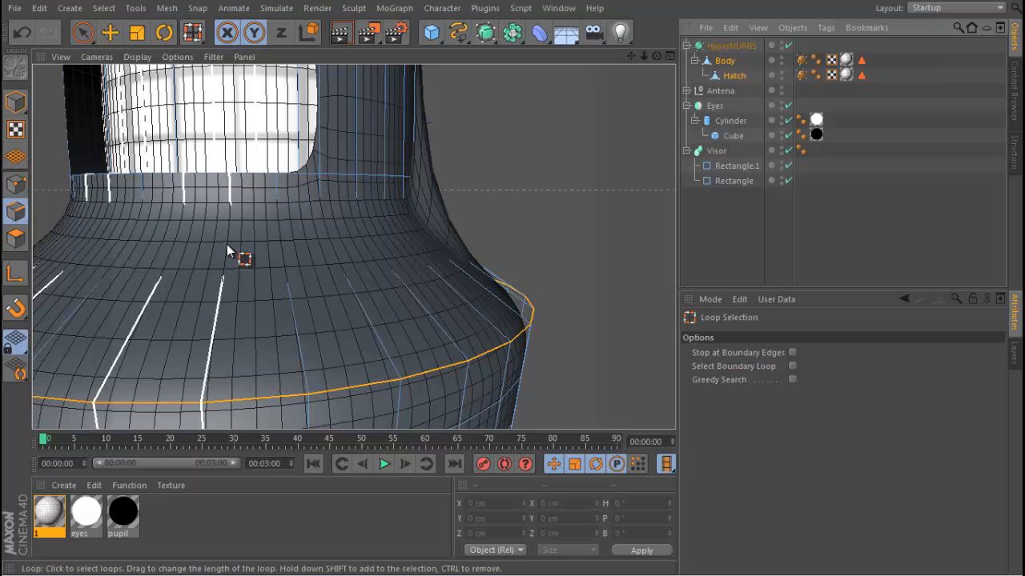
pyautogui.moveTo(222, 234)
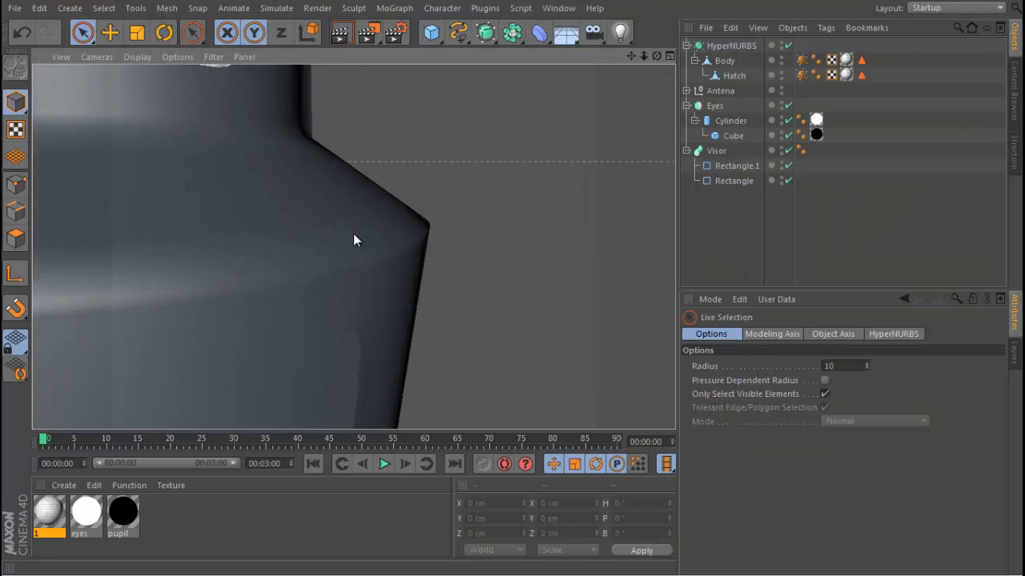
pyautogui.moveTo(356, 240); pyautogui.dragTo(433, 228)
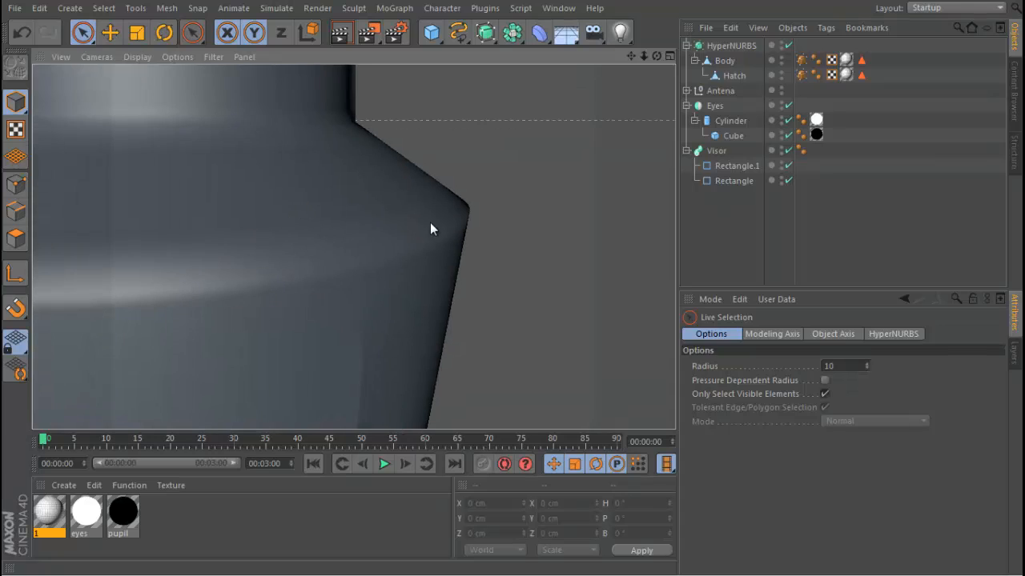
pyautogui.moveTo(401, 214)
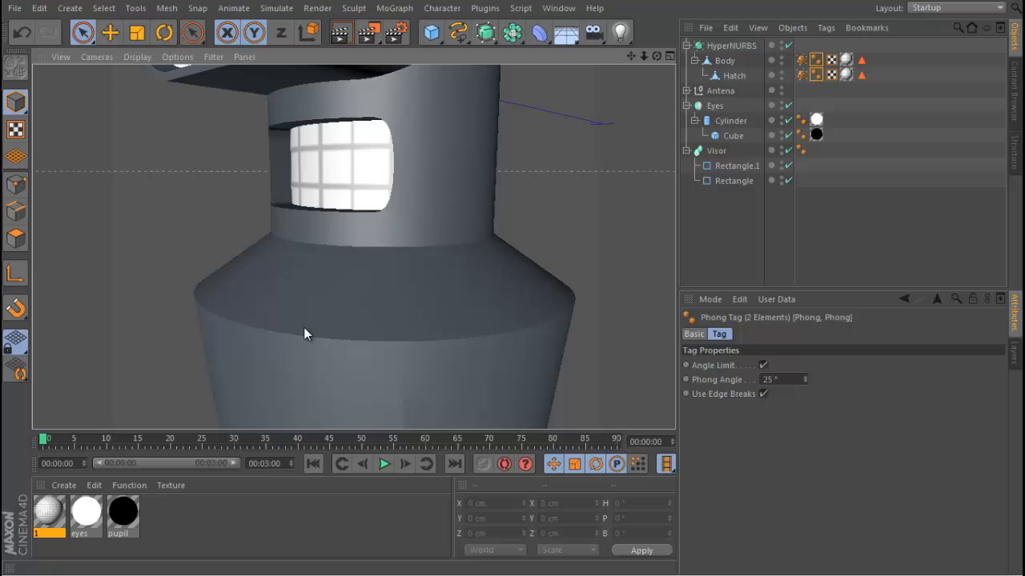
pyautogui.moveTo(422, 357)
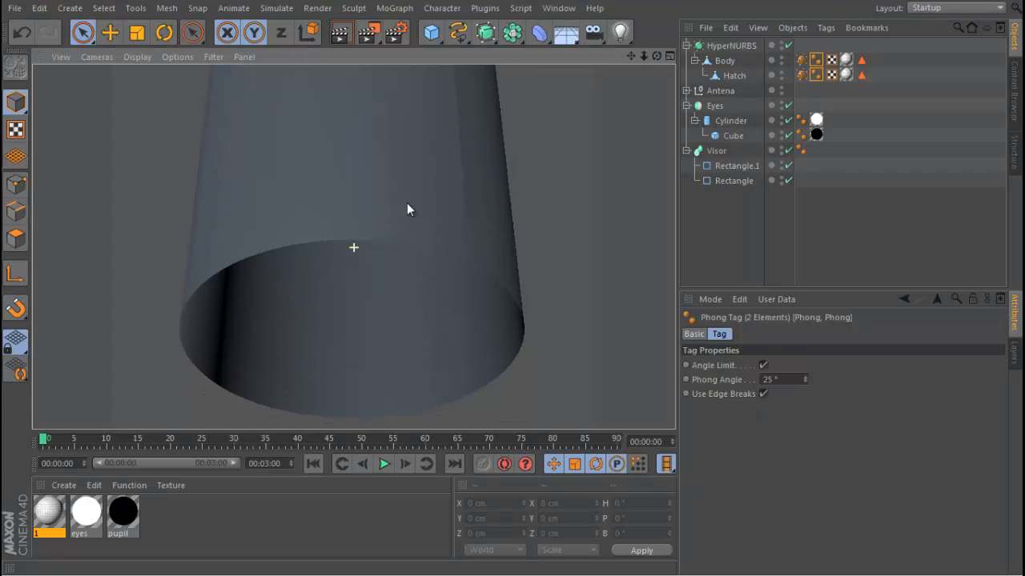
# Step: Loop-select the Body's bottom rim and extrude it in place at 0 cm, ready to scale
pyautogui.click(725, 60)
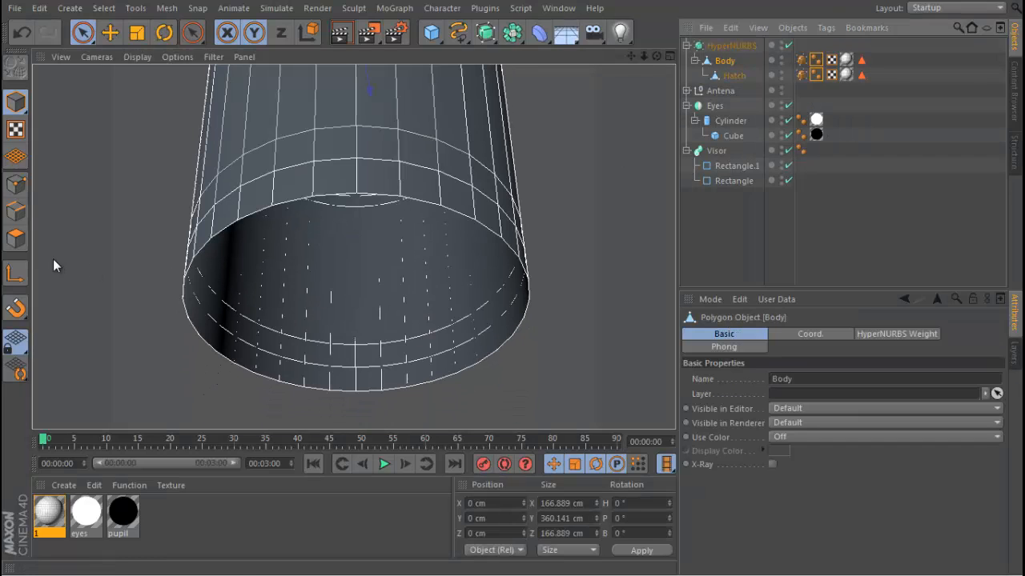
pyautogui.click(192, 32)
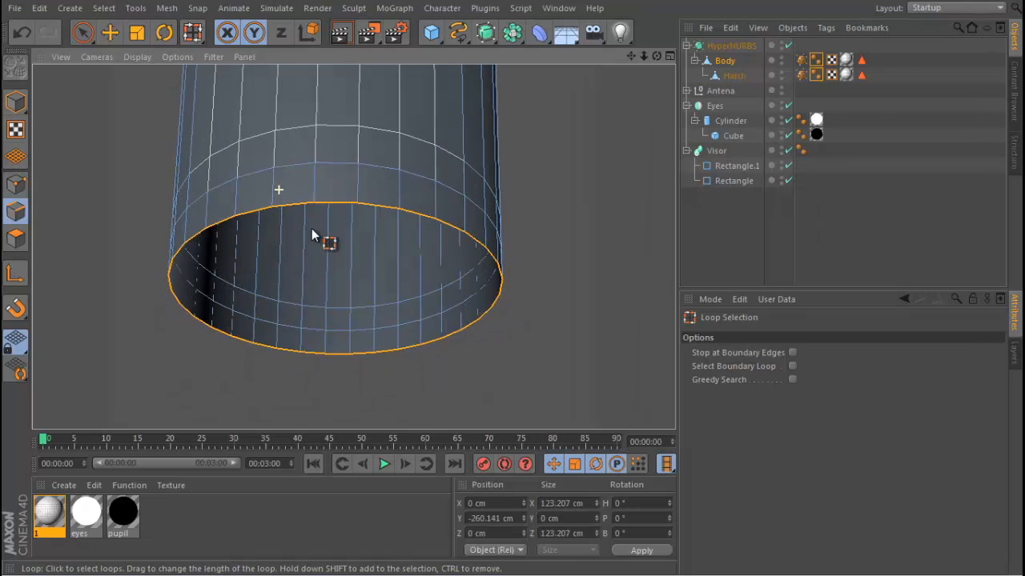
pyautogui.click(296, 224)
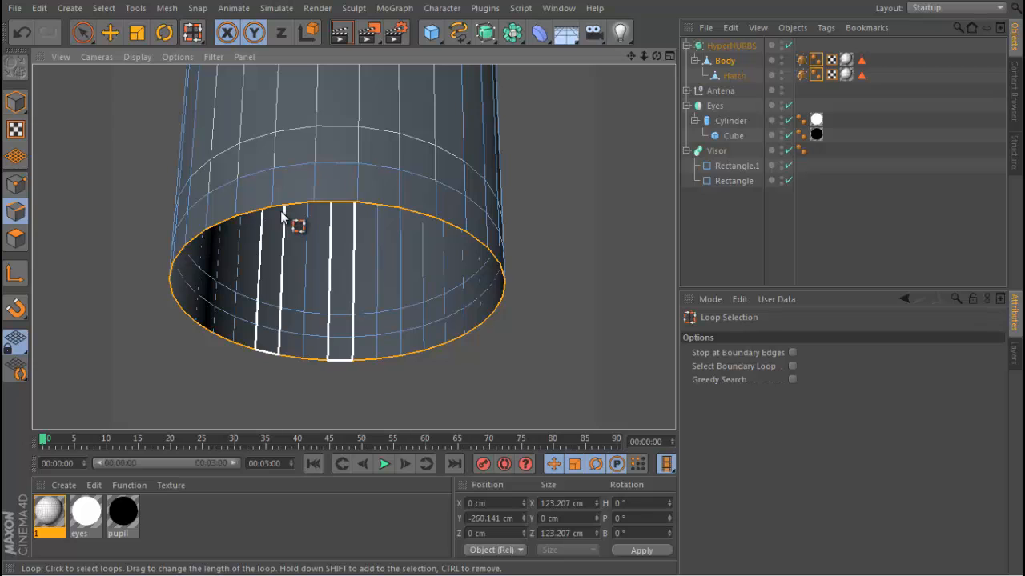
pyautogui.click(309, 216)
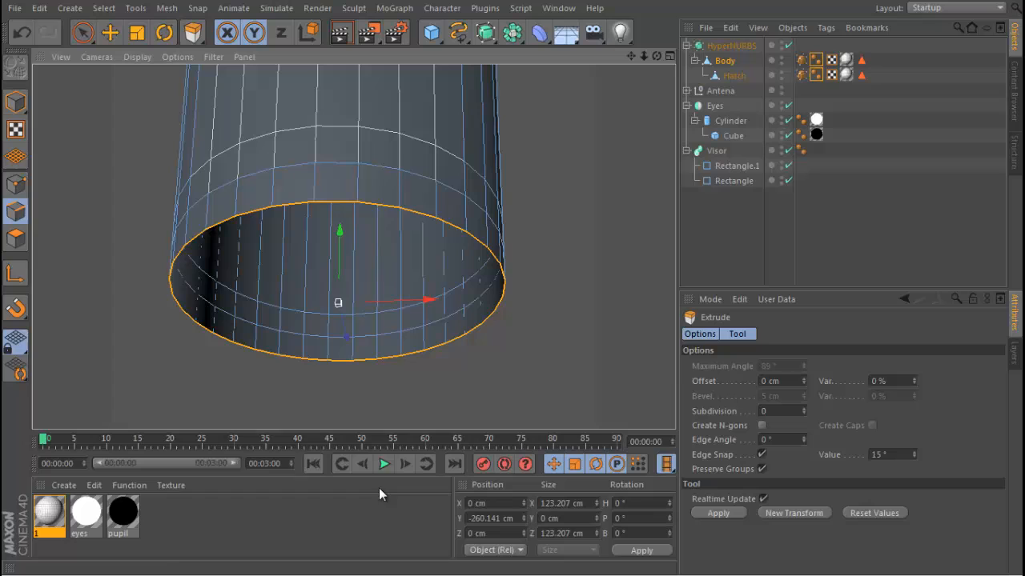
pyautogui.click(781, 380)
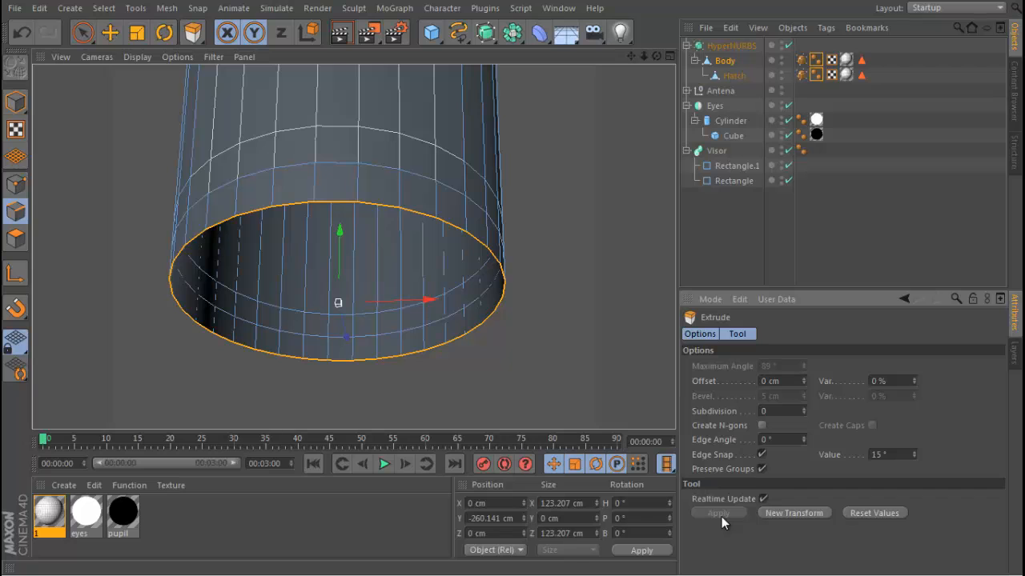
pyautogui.moveTo(232, 300)
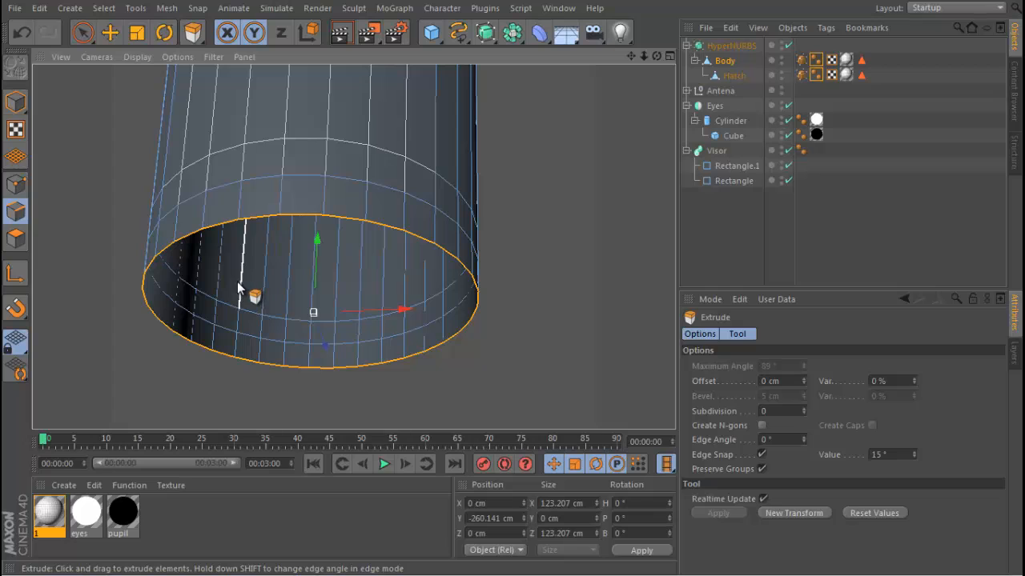
pyautogui.moveTo(412, 276)
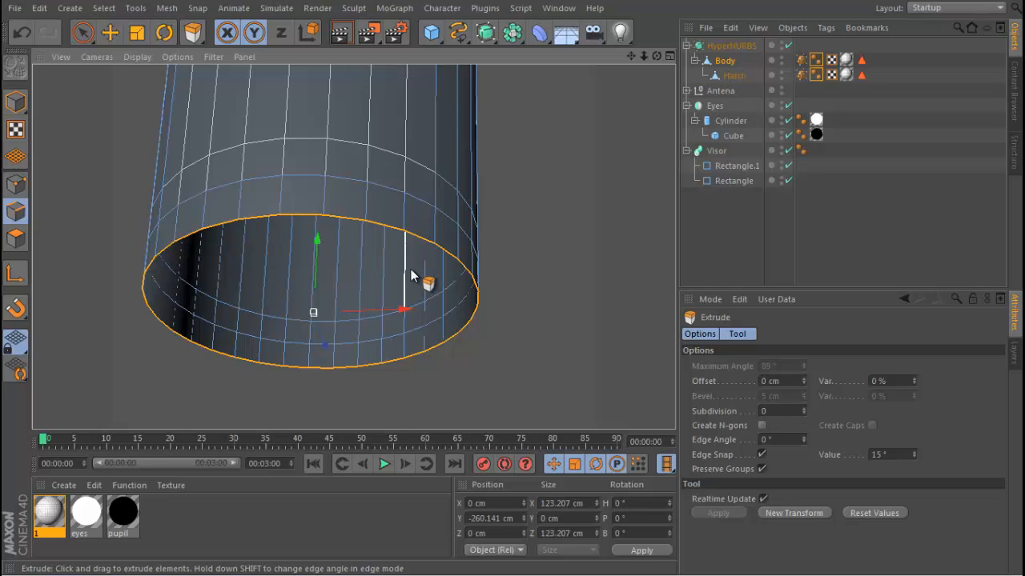
pyautogui.click(137, 32)
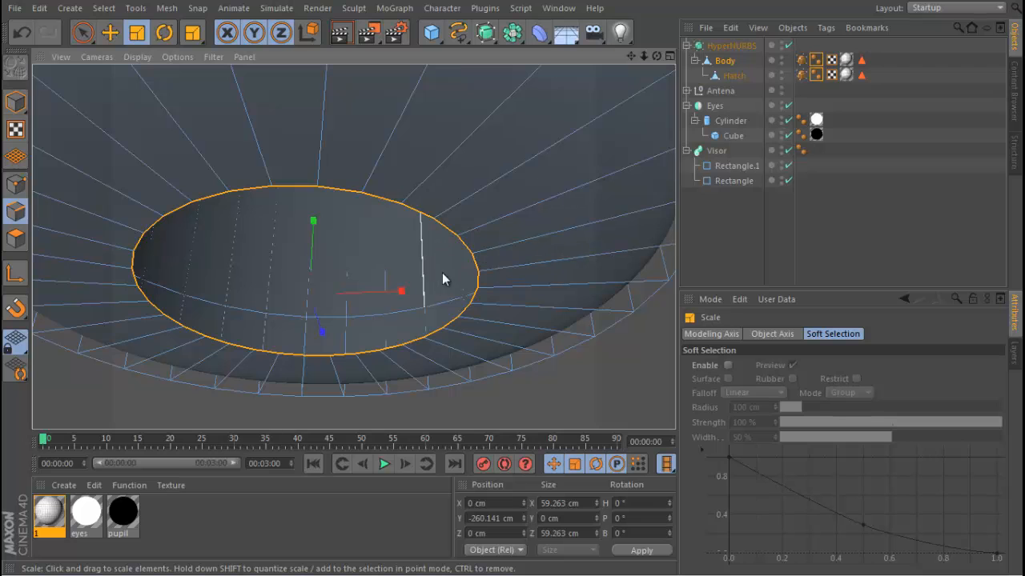
# Step: Scale the bottom ring of points inward and weld them into a single centre point
pyautogui.moveTo(400, 290); pyautogui.dragTo(366, 292)
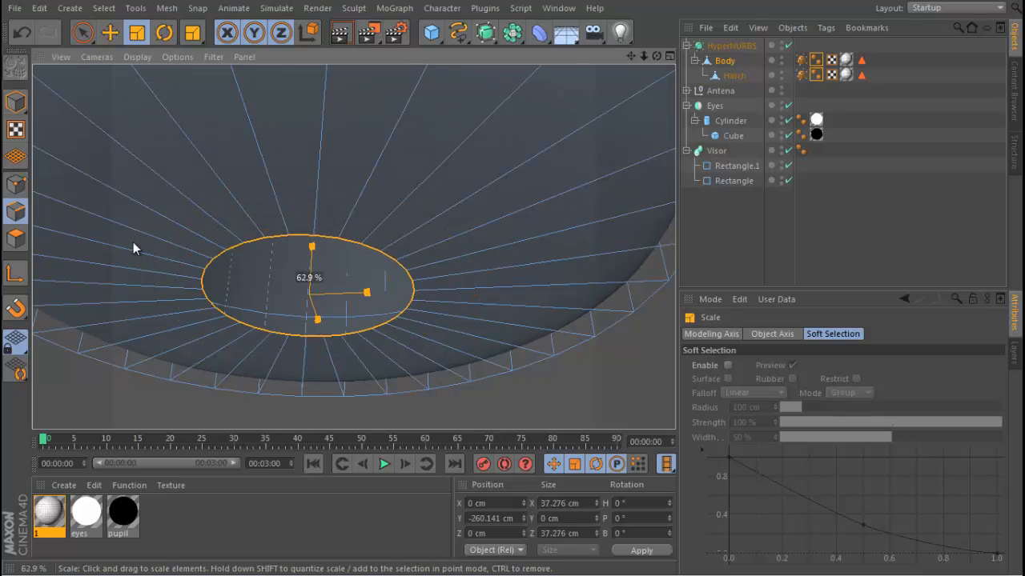
pyautogui.moveTo(367, 292); pyautogui.dragTo(310, 295)
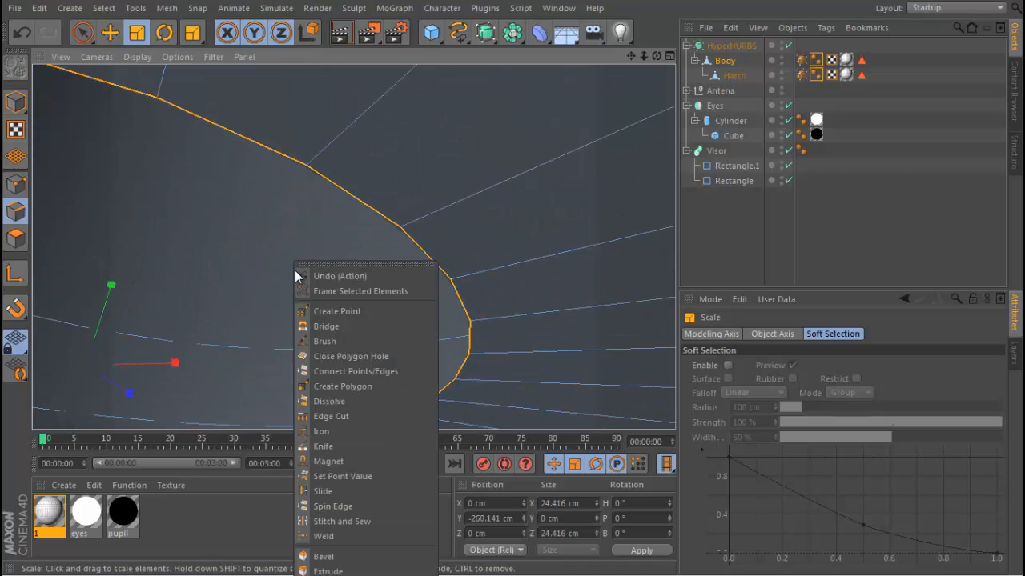
pyautogui.click(324, 537)
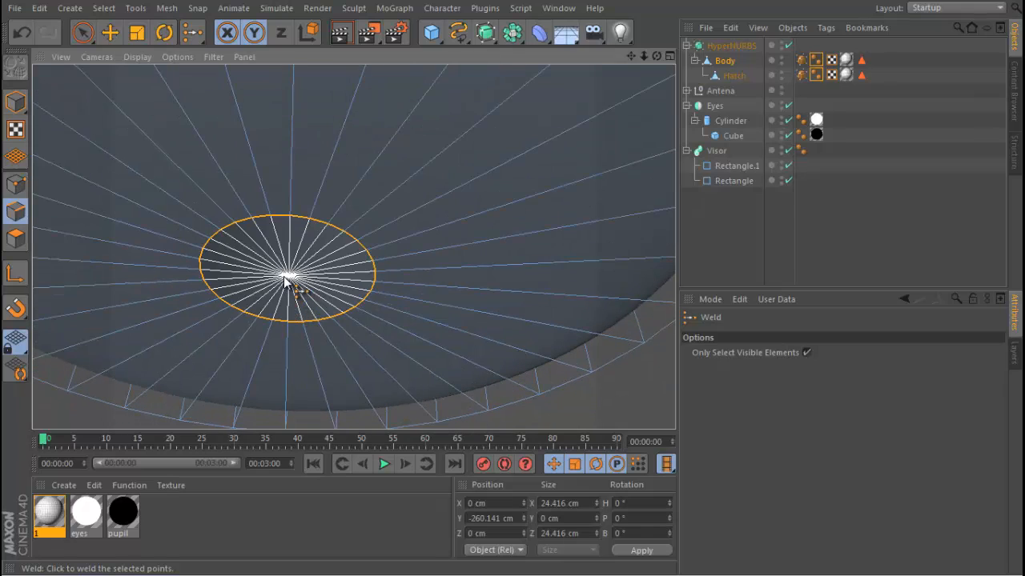
pyautogui.click(288, 276)
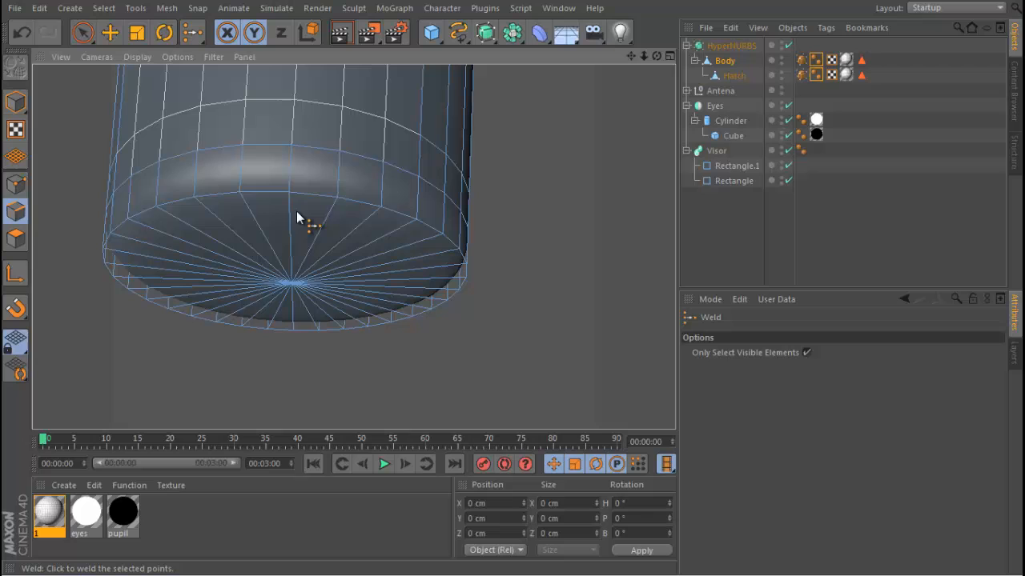
pyautogui.click(193, 32)
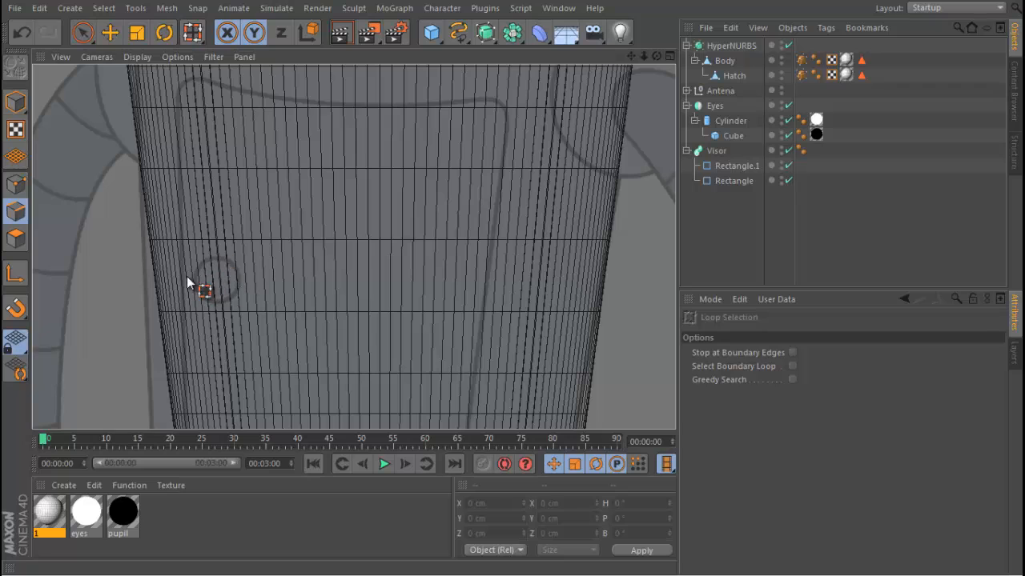
# Step: Add a Sphere primitive with a 7 cm radius as the hatch handle
pyautogui.click(431, 33)
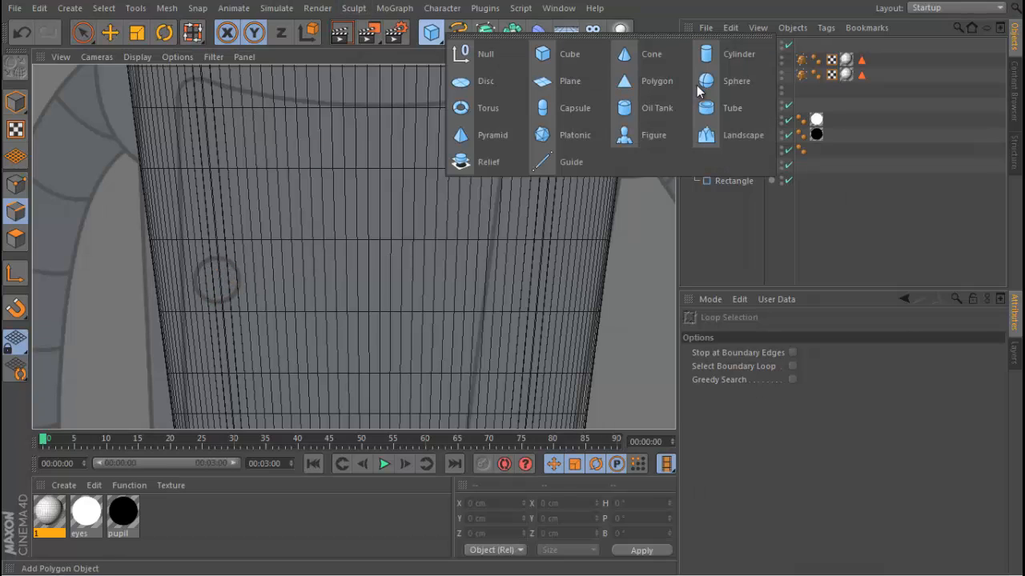
pyautogui.click(736, 81)
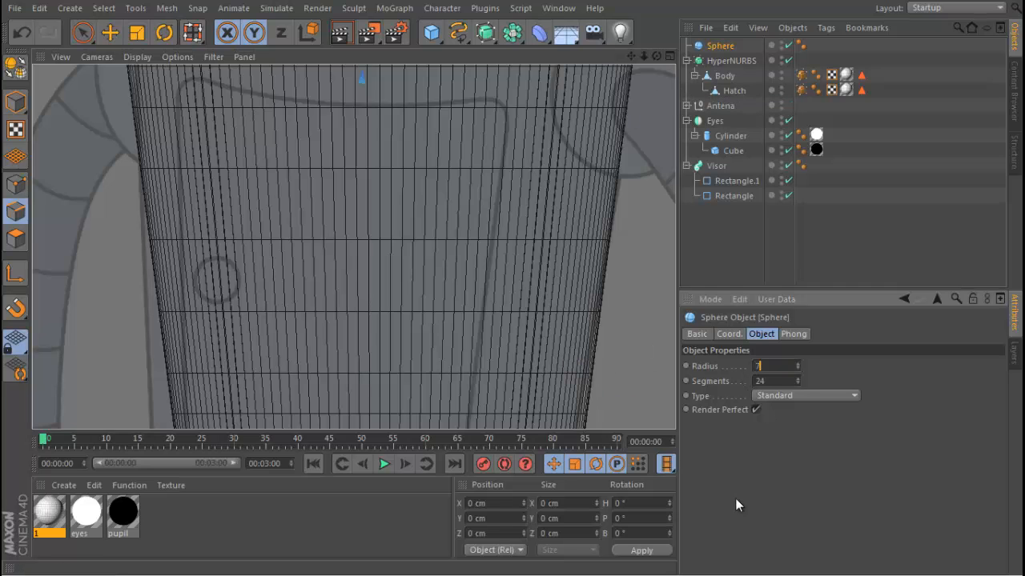
pyautogui.write('7')
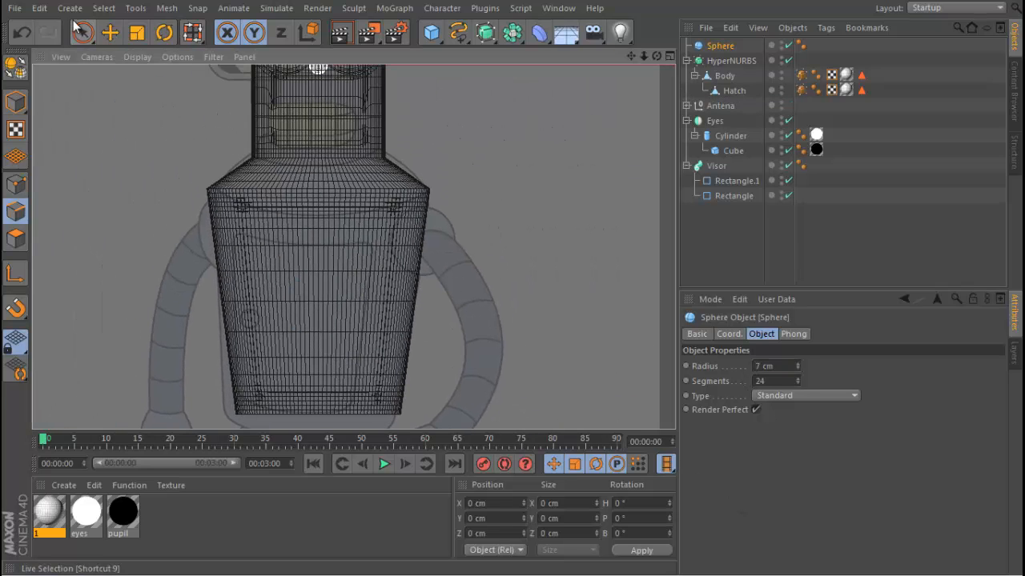
pyautogui.click(83, 32)
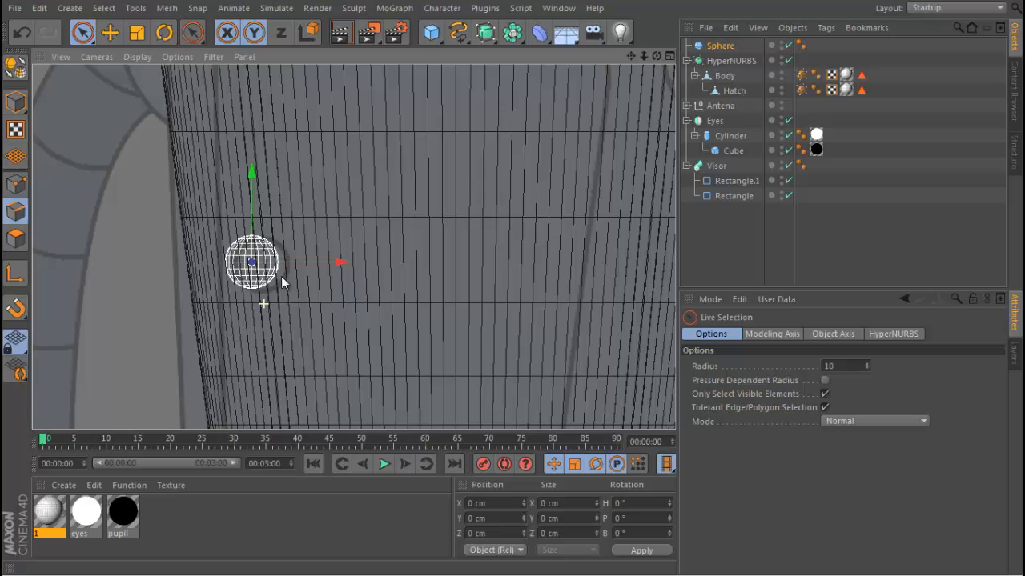
# Step: Position the sphere against the lower front side of the tapered body
pyautogui.moveTo(336, 263); pyautogui.dragTo(336, 262)
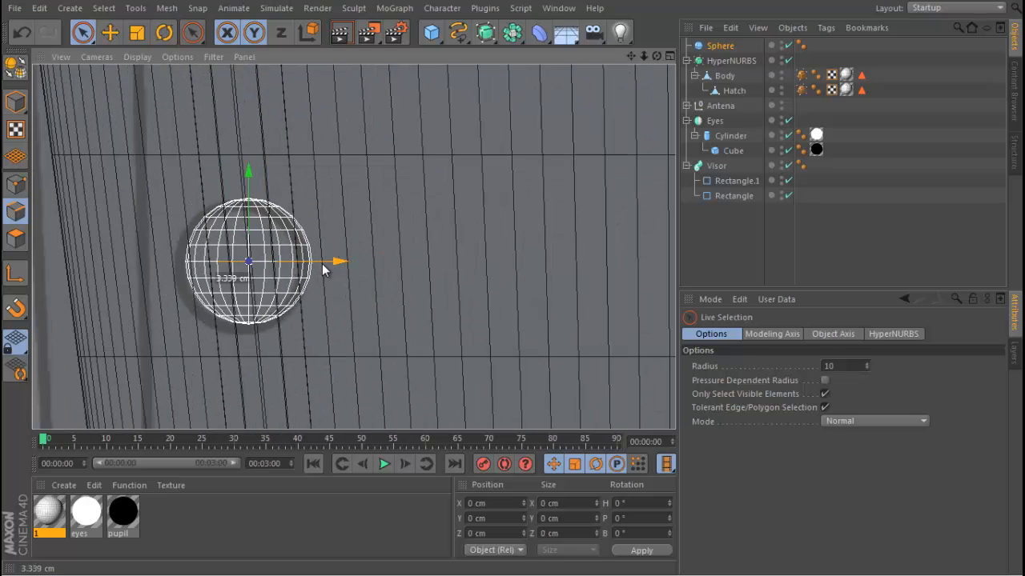
pyautogui.moveTo(331, 262); pyautogui.dragTo(312, 267)
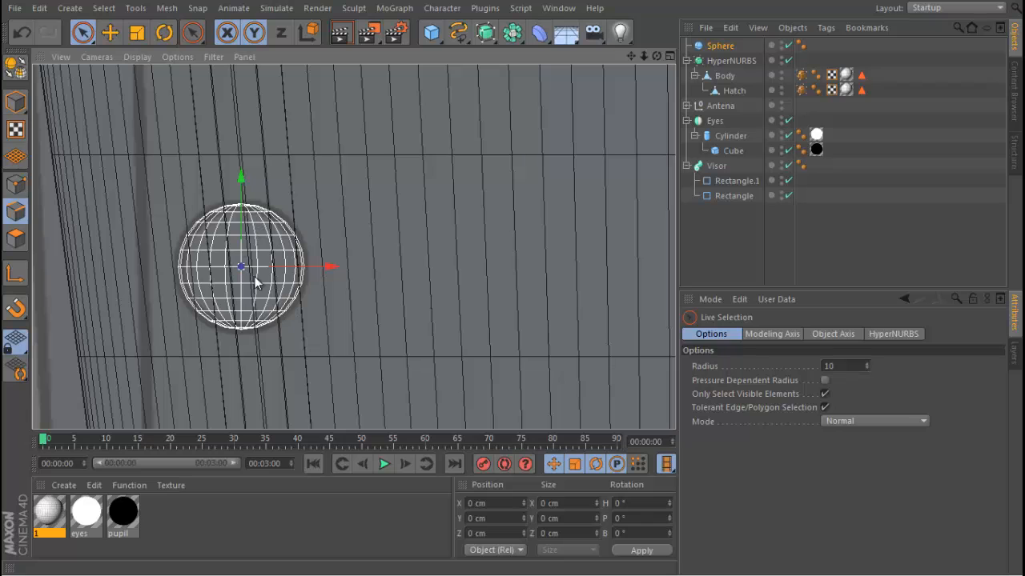
pyautogui.moveTo(240, 265); pyautogui.dragTo(365, 266)
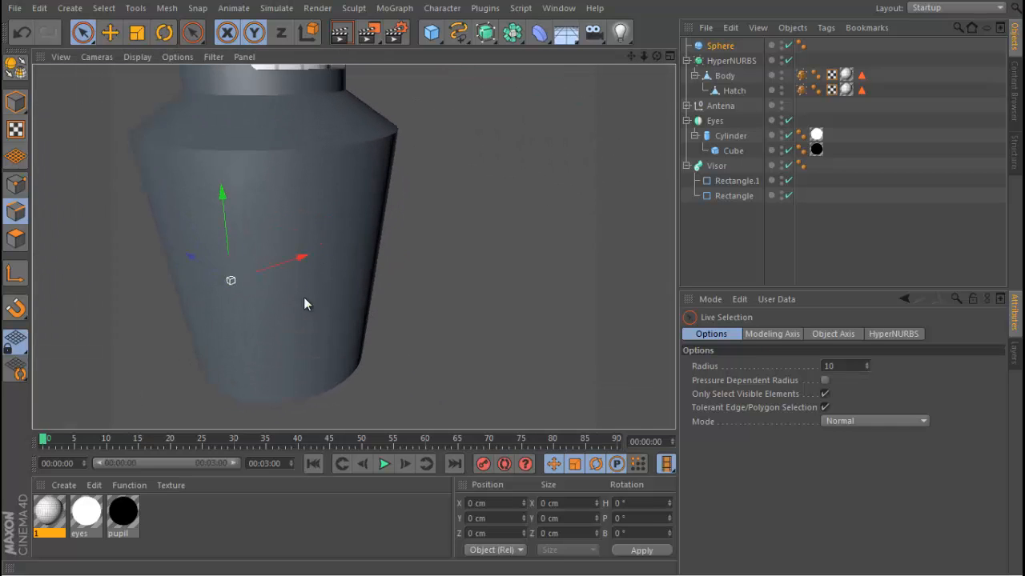
pyautogui.moveTo(231, 280); pyautogui.dragTo(276, 313)
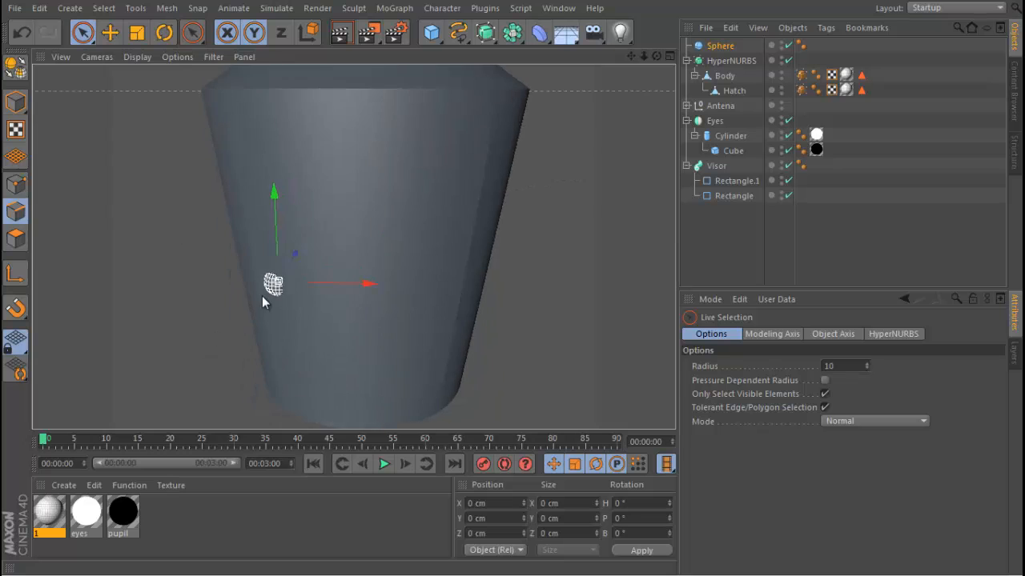
pyautogui.moveTo(275, 283); pyautogui.dragTo(300, 252)
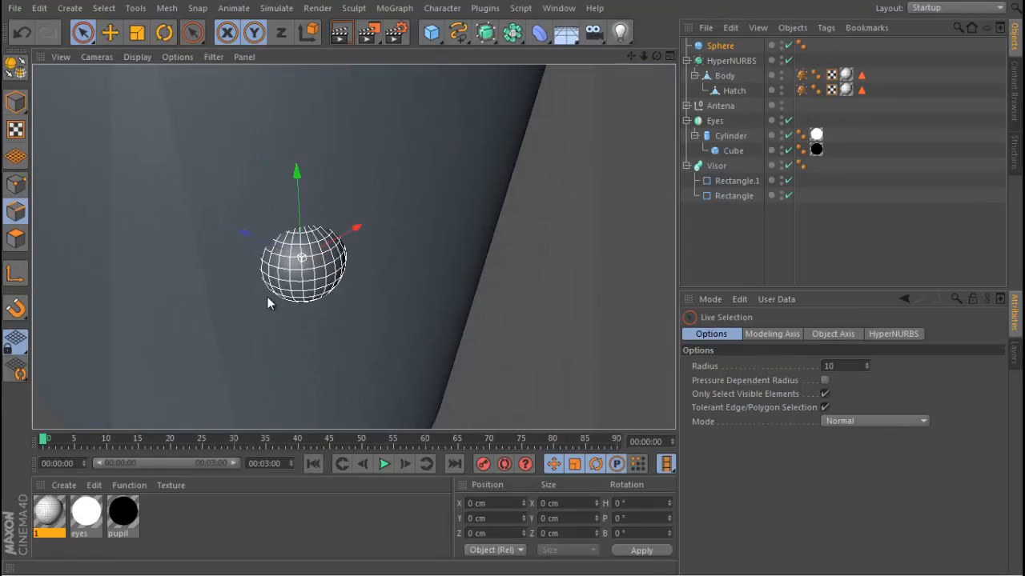
# Step: Lower the handle sphere's segment count to 12 for a coarser faceted look
pyautogui.click(730, 60)
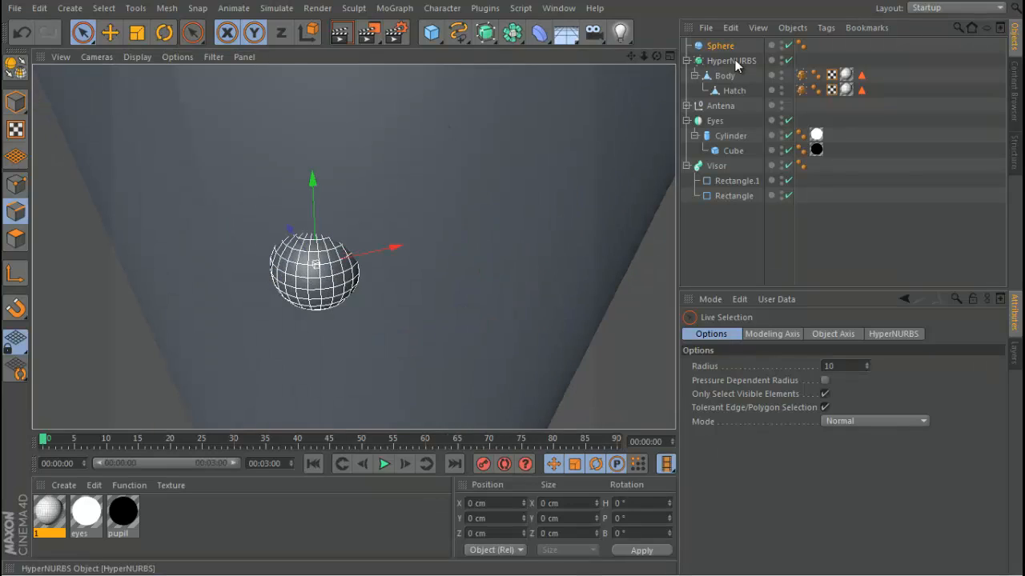
pyautogui.click(720, 45)
pyautogui.write('12')
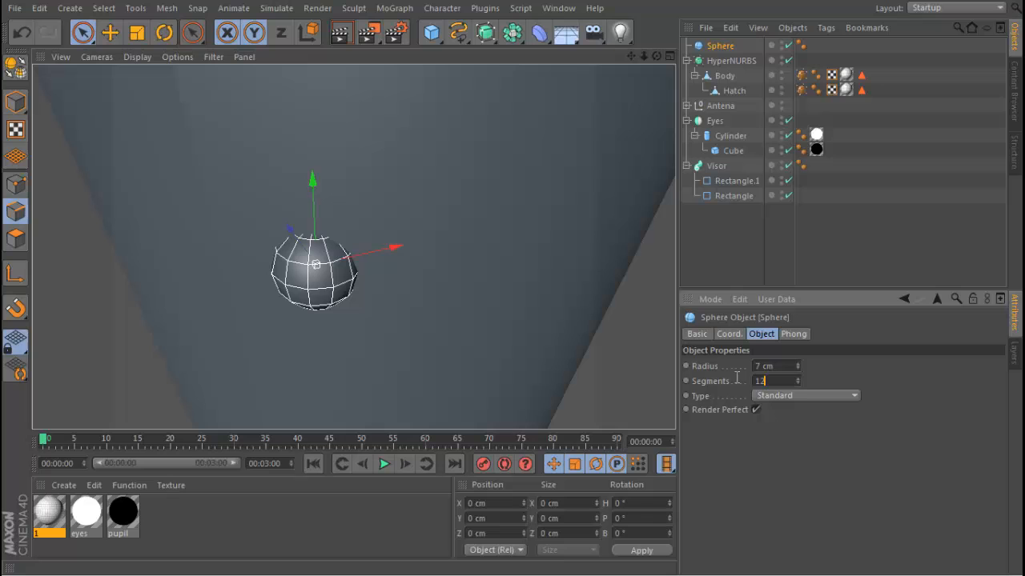
pyautogui.click(384, 240)
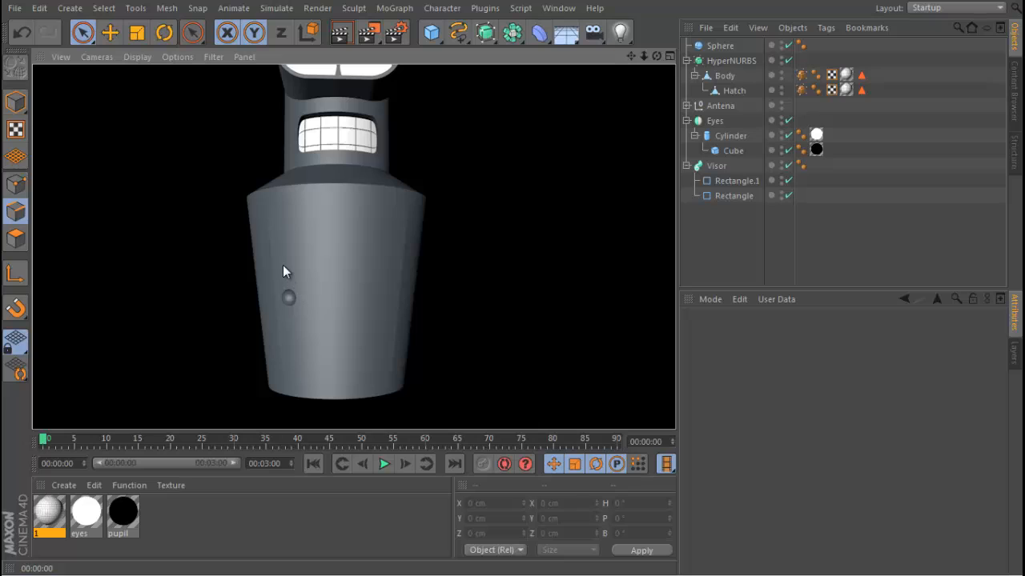
pyautogui.moveTo(325, 253)
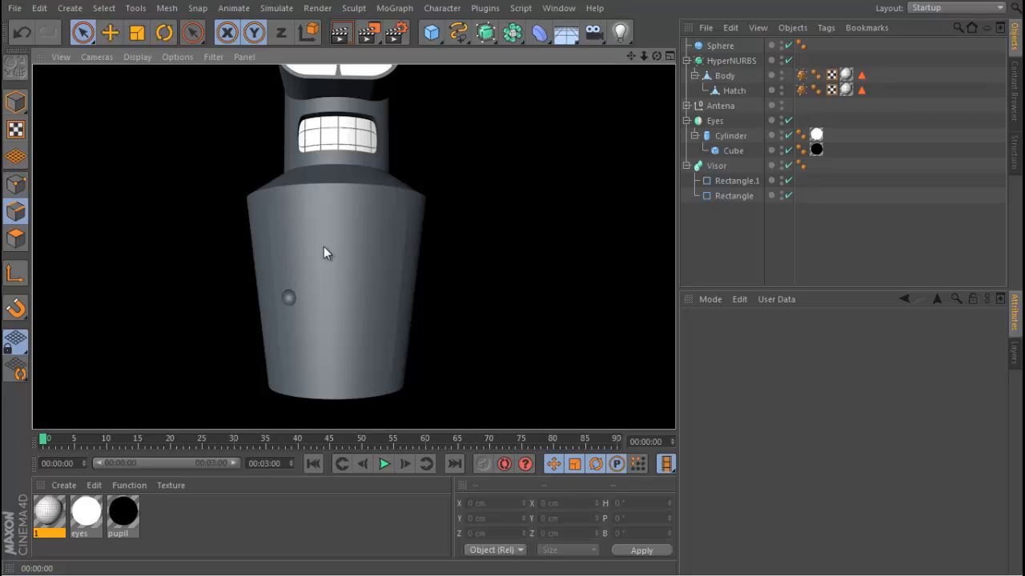
pyautogui.moveTo(414, 230)
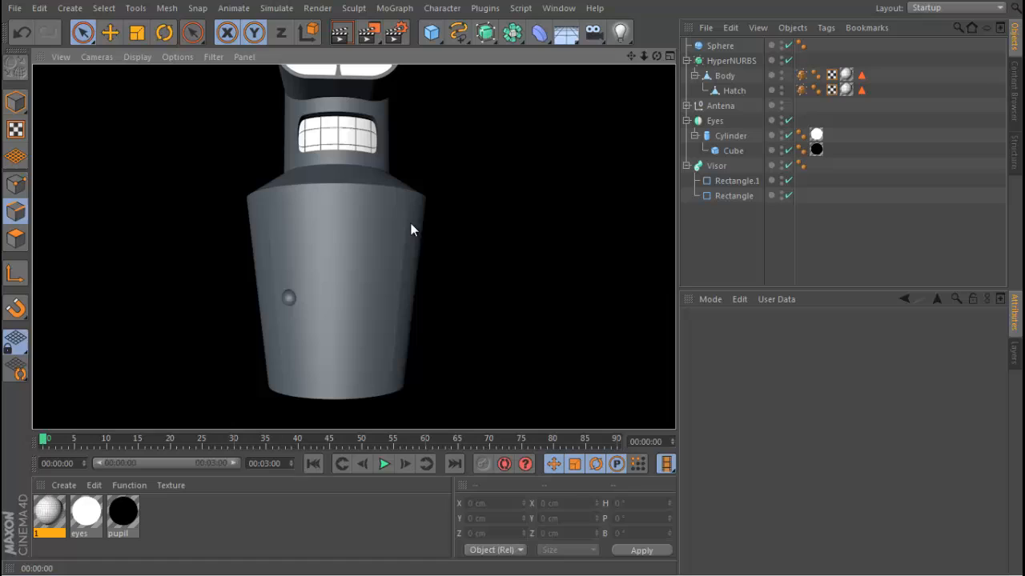
pyautogui.moveTo(390, 373)
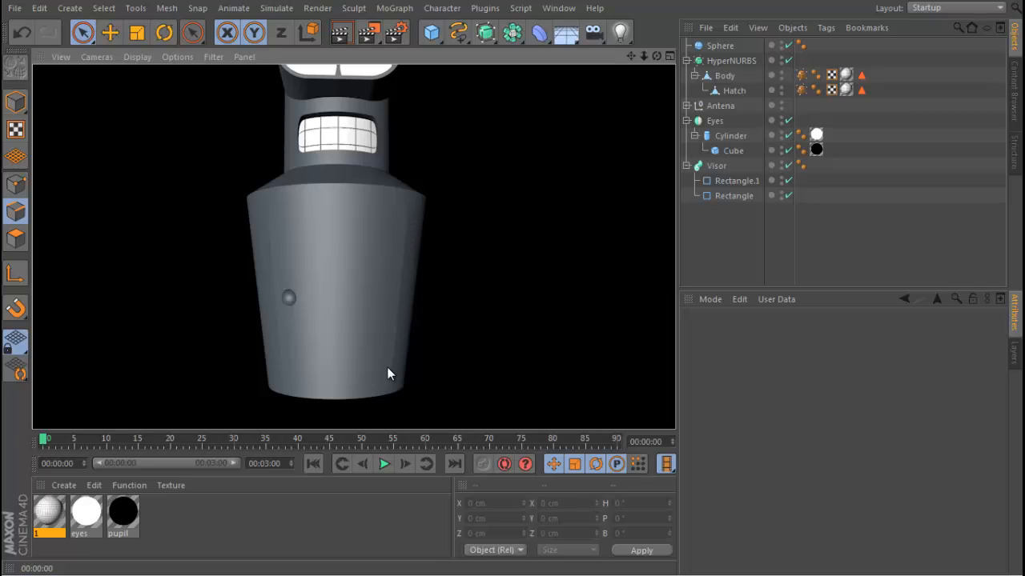
pyautogui.moveTo(280, 346)
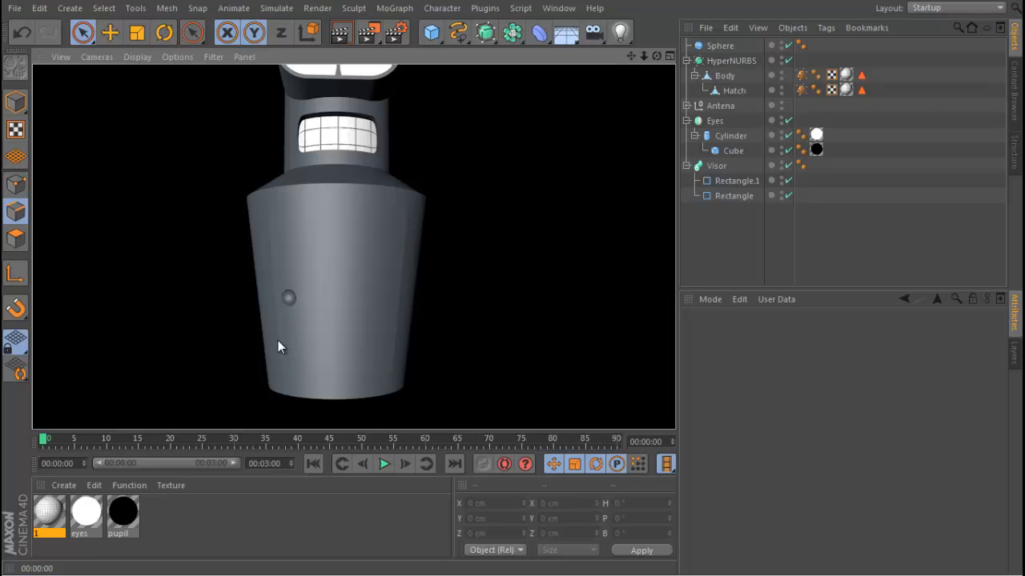
pyautogui.moveTo(342, 388)
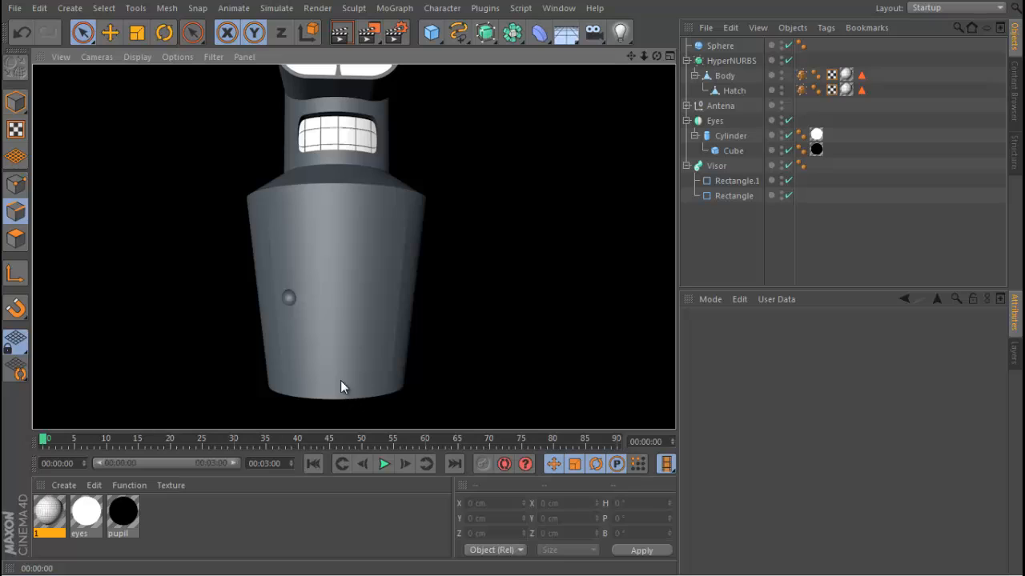
pyautogui.moveTo(280, 310)
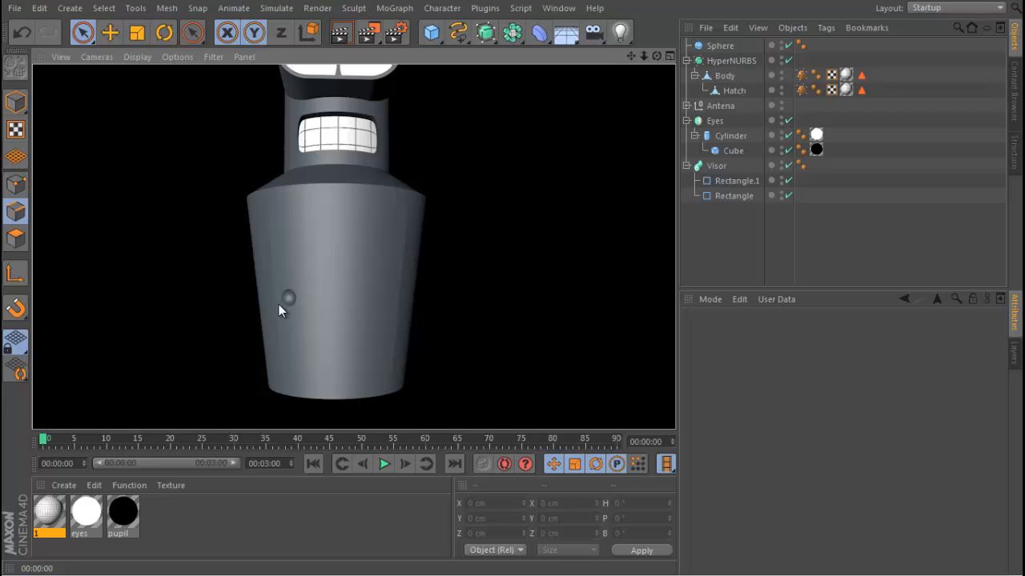
pyautogui.moveTo(152, 213)
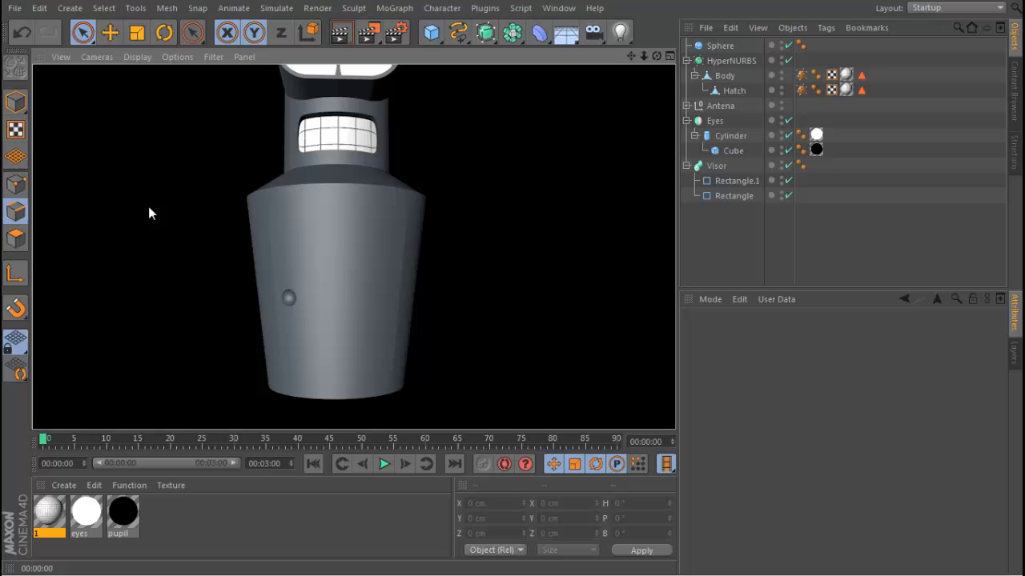